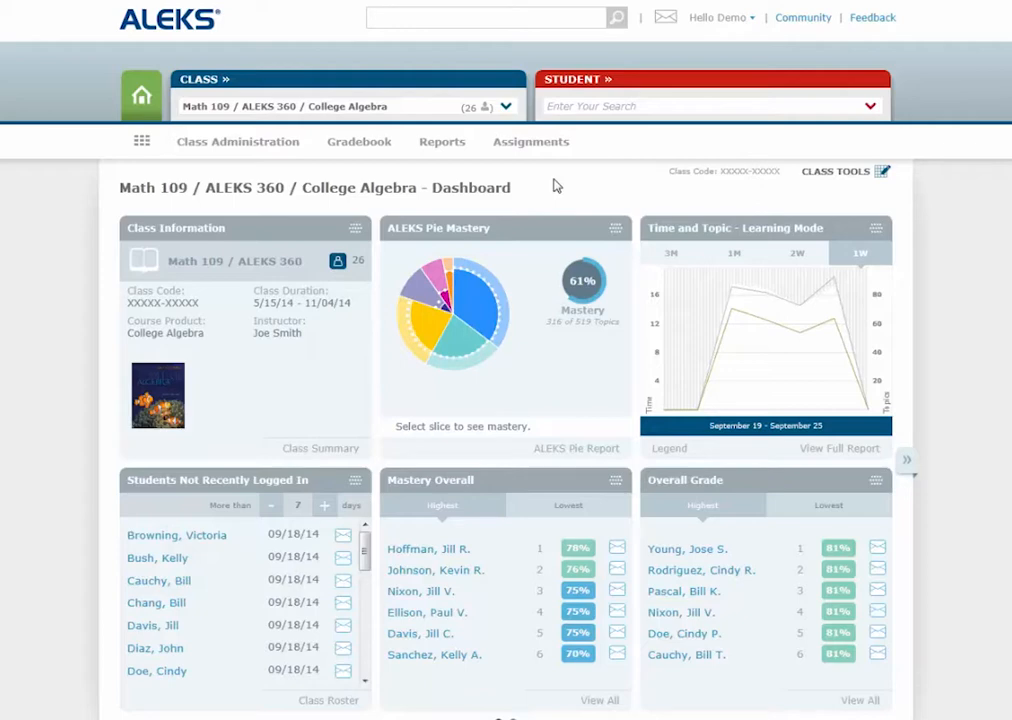
# Step: Show the Assignments menu with its create, manage and report choices
pyautogui.click(530, 140)
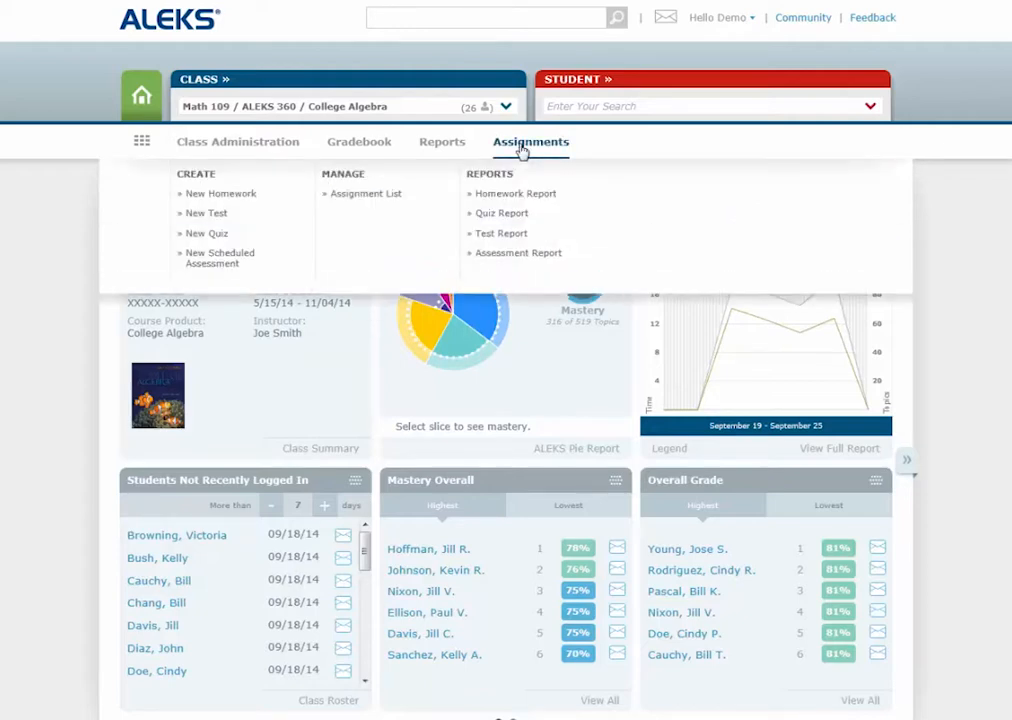
pyautogui.moveTo(318, 224)
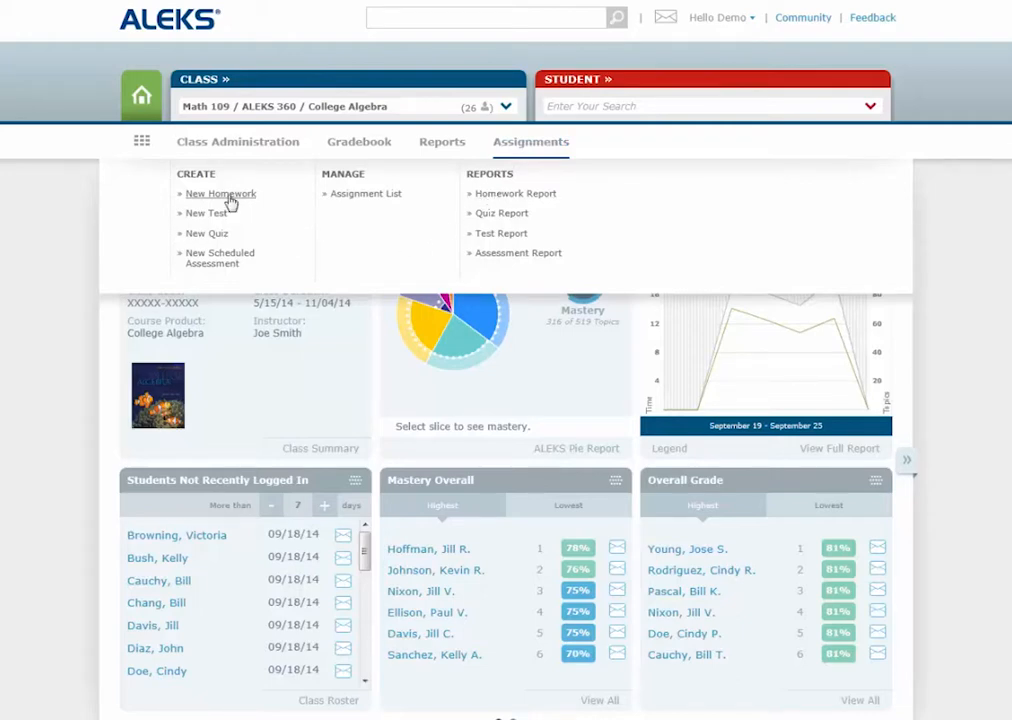
pyautogui.moveTo(224, 236)
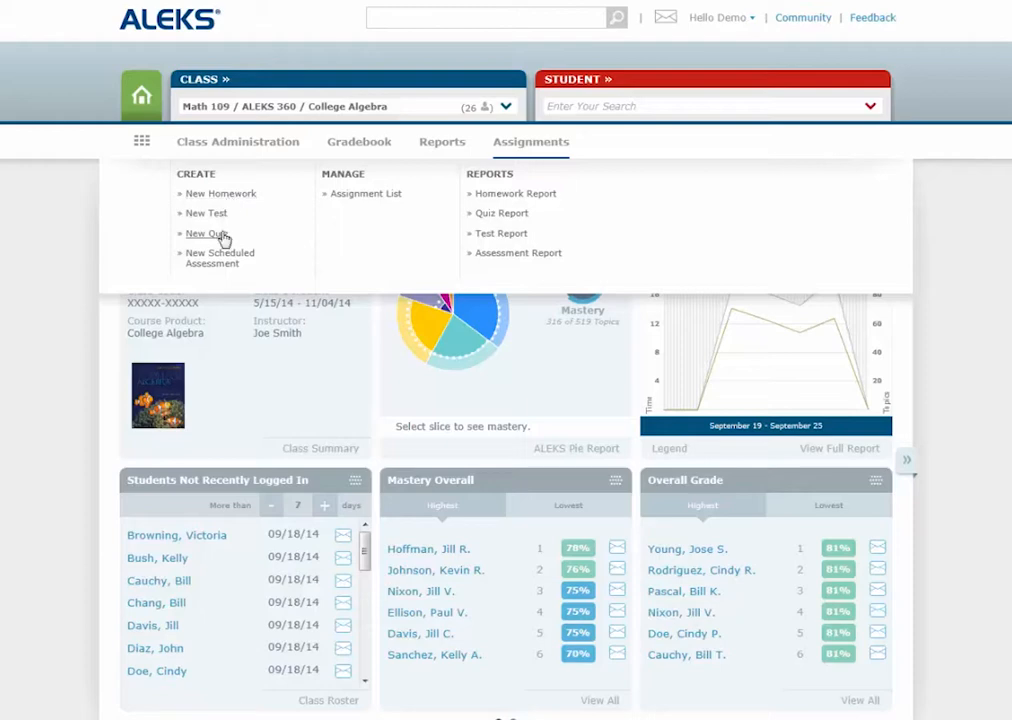
pyautogui.moveTo(224, 258)
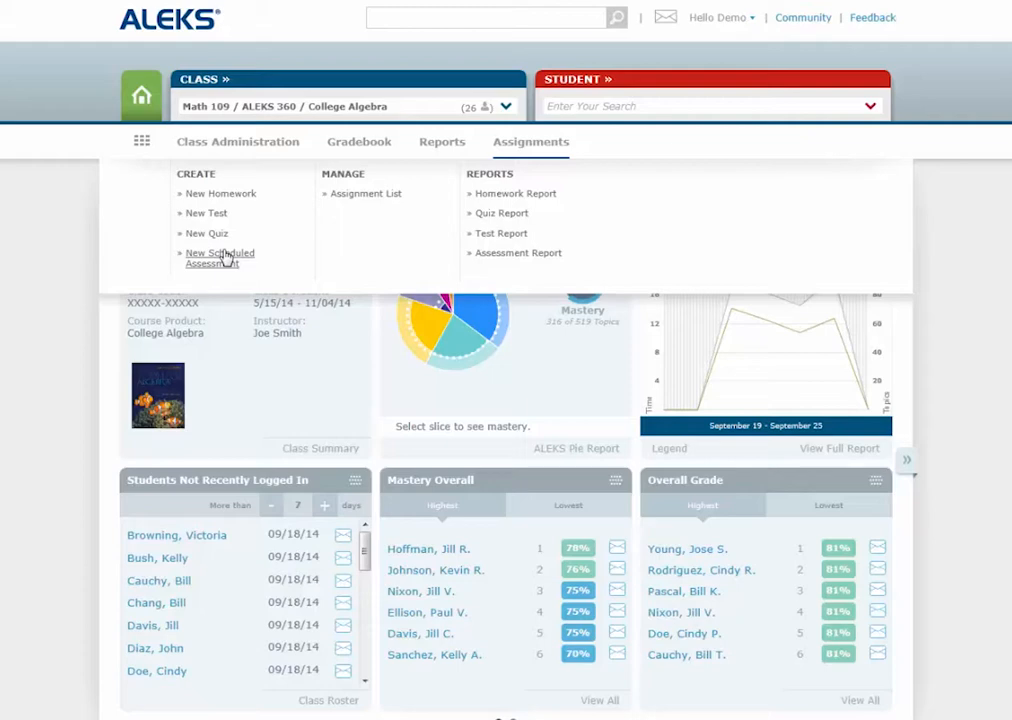
pyautogui.moveTo(228, 262)
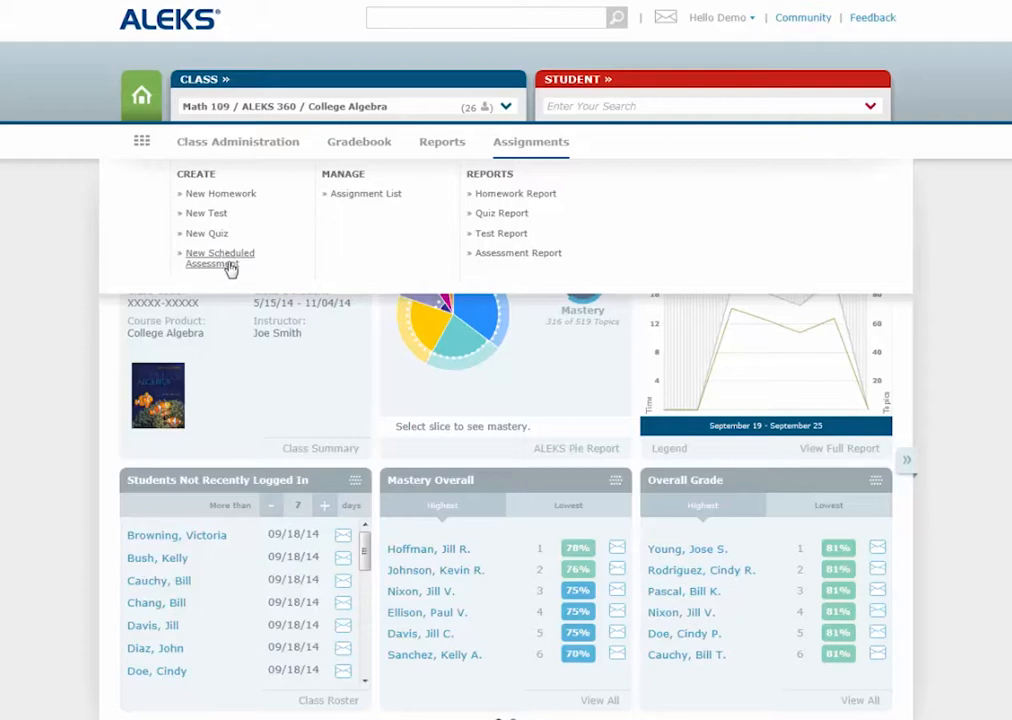
pyautogui.moveTo(360, 188)
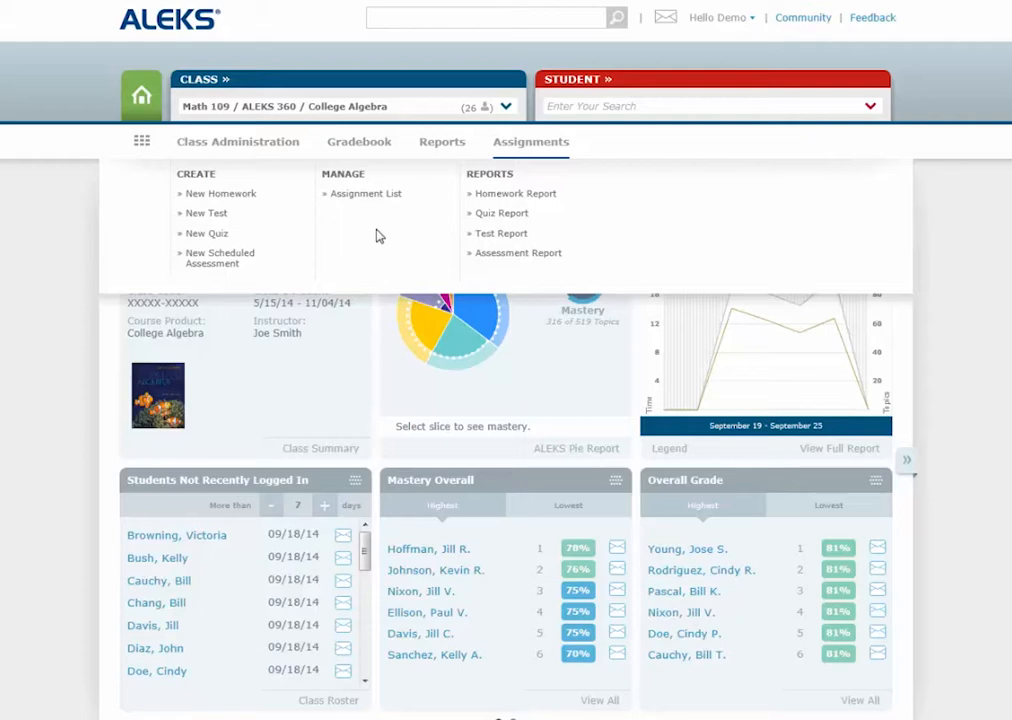
# Step: Begin a New Homework named Homework 14, toggling the time limit on and back off
pyautogui.click(220, 192)
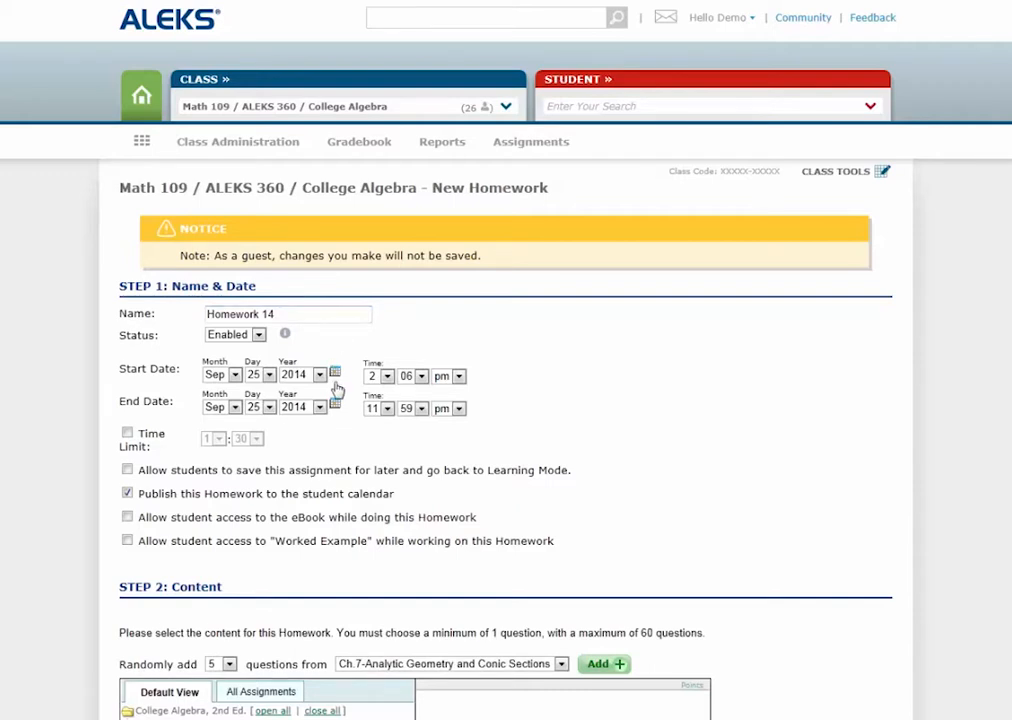
pyautogui.moveTo(338, 426)
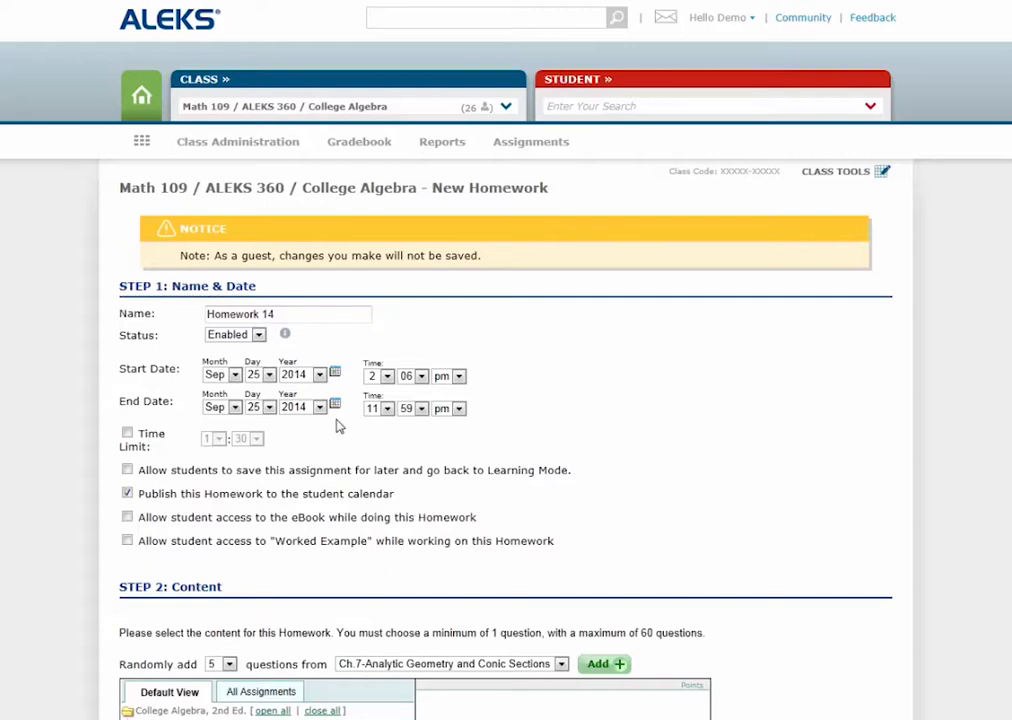
pyautogui.click(128, 432)
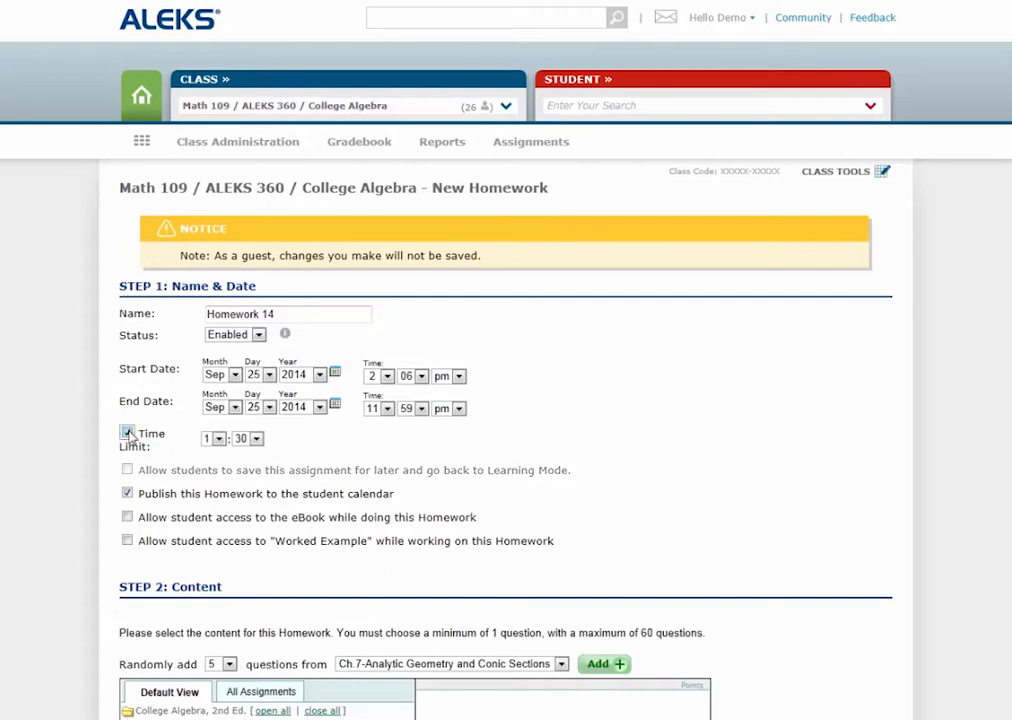
pyautogui.click(128, 432)
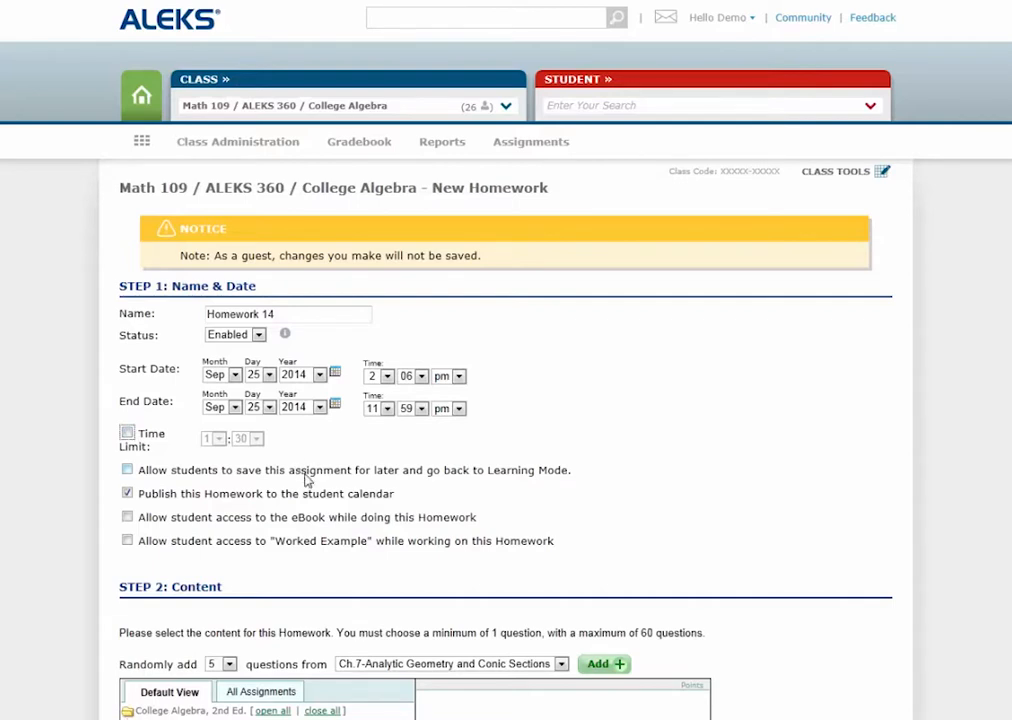
pyautogui.moveTo(320, 520)
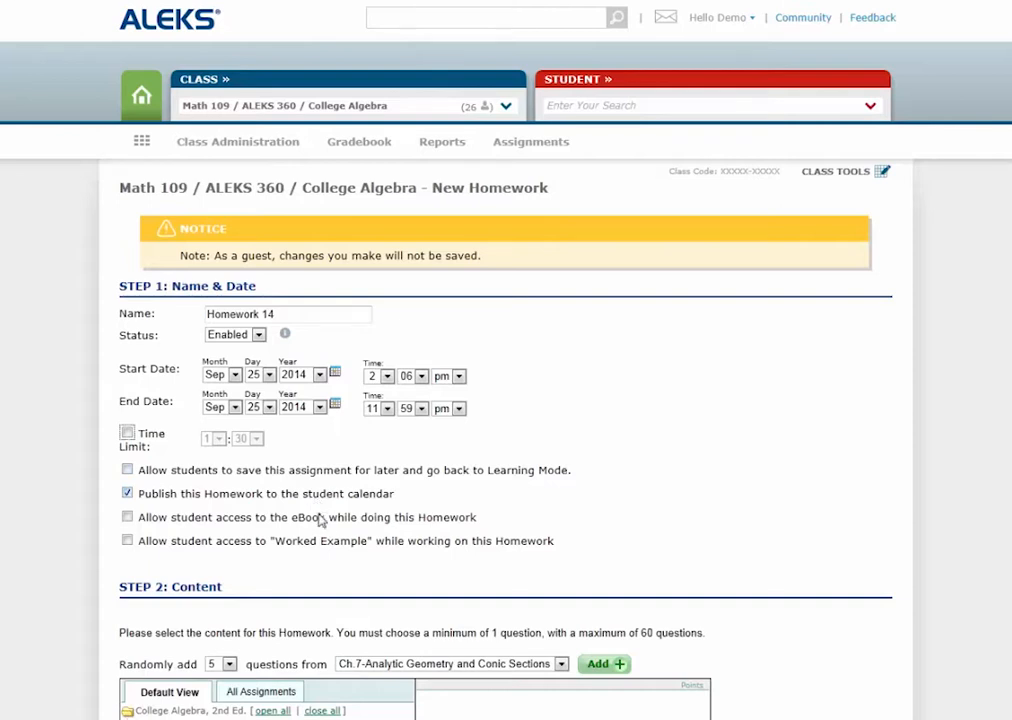
pyautogui.moveTo(332, 528)
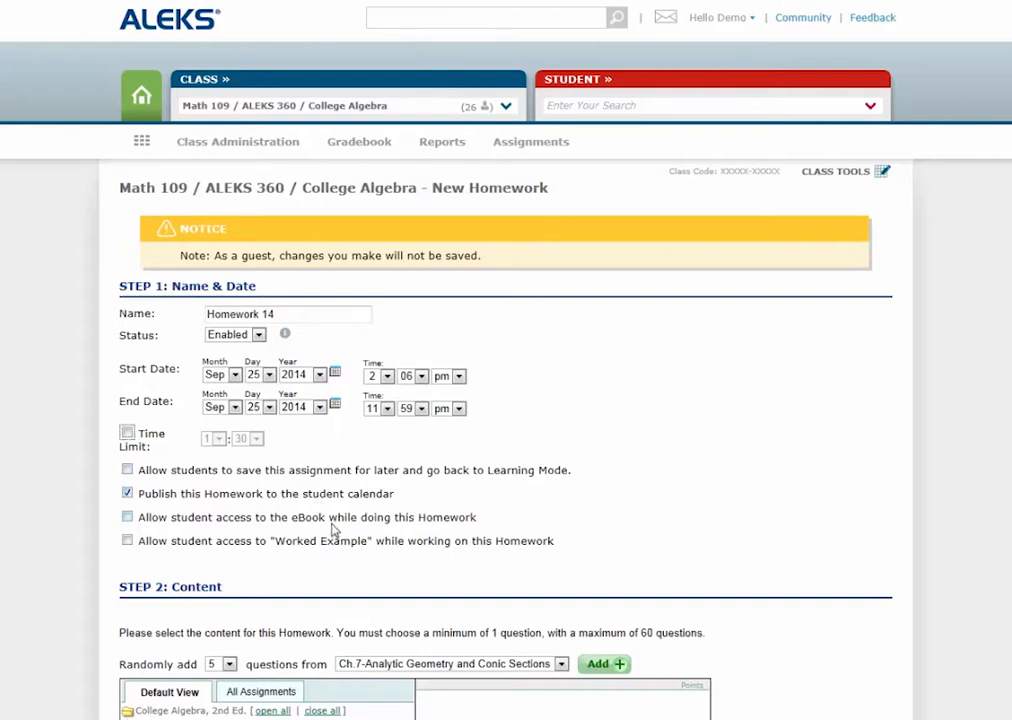
pyautogui.moveTo(344, 556)
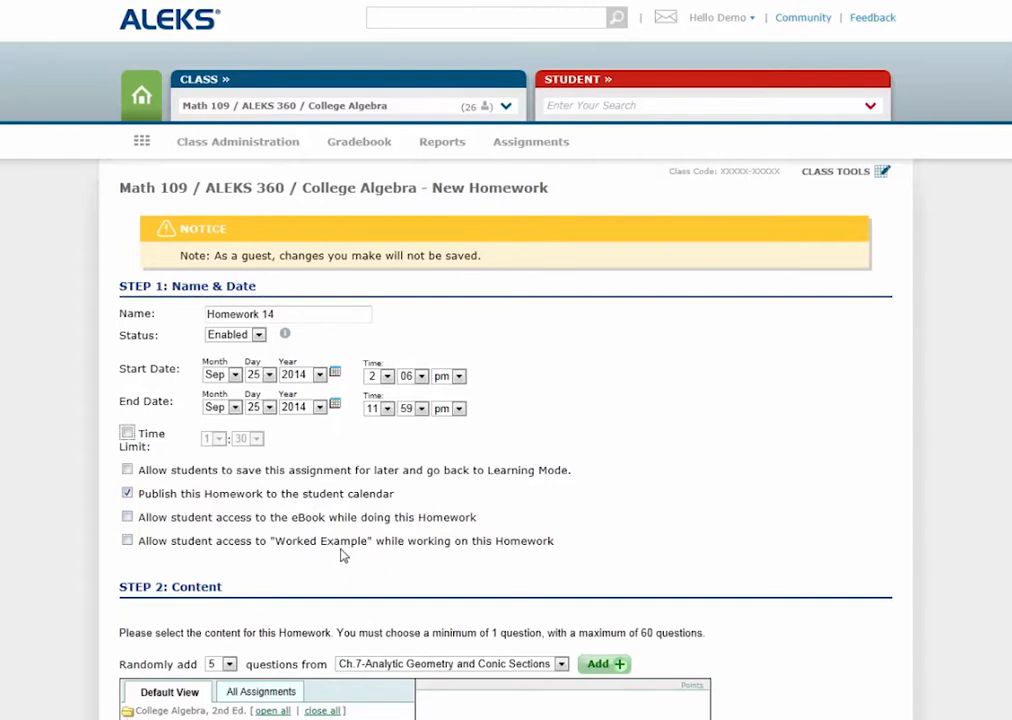
pyautogui.scroll(-3)
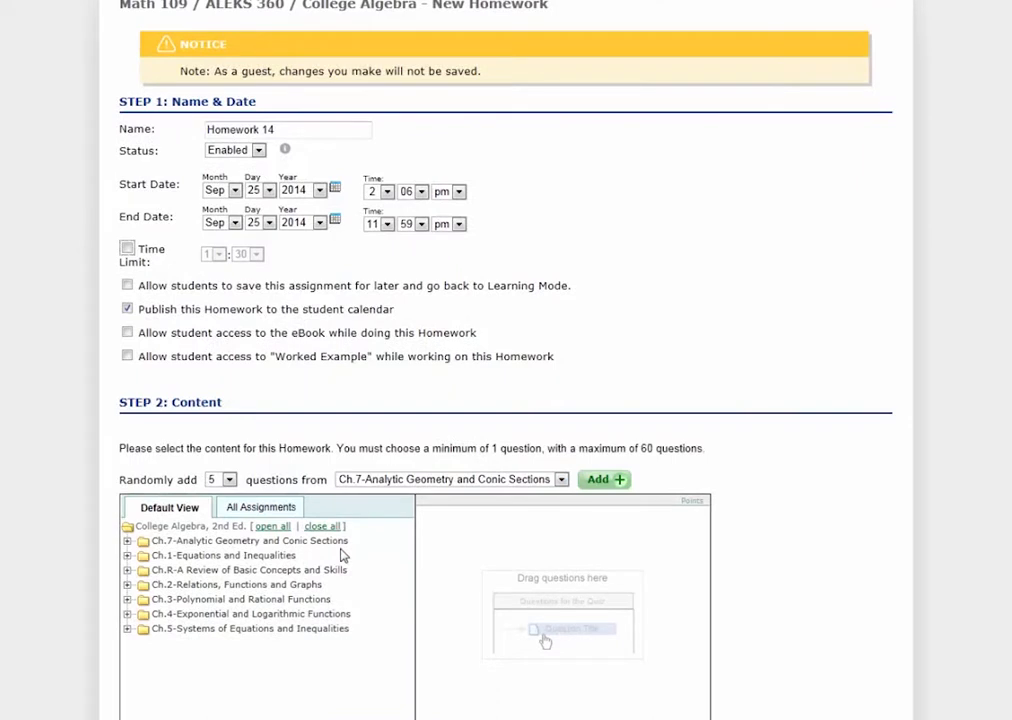
pyautogui.moveTo(358, 496)
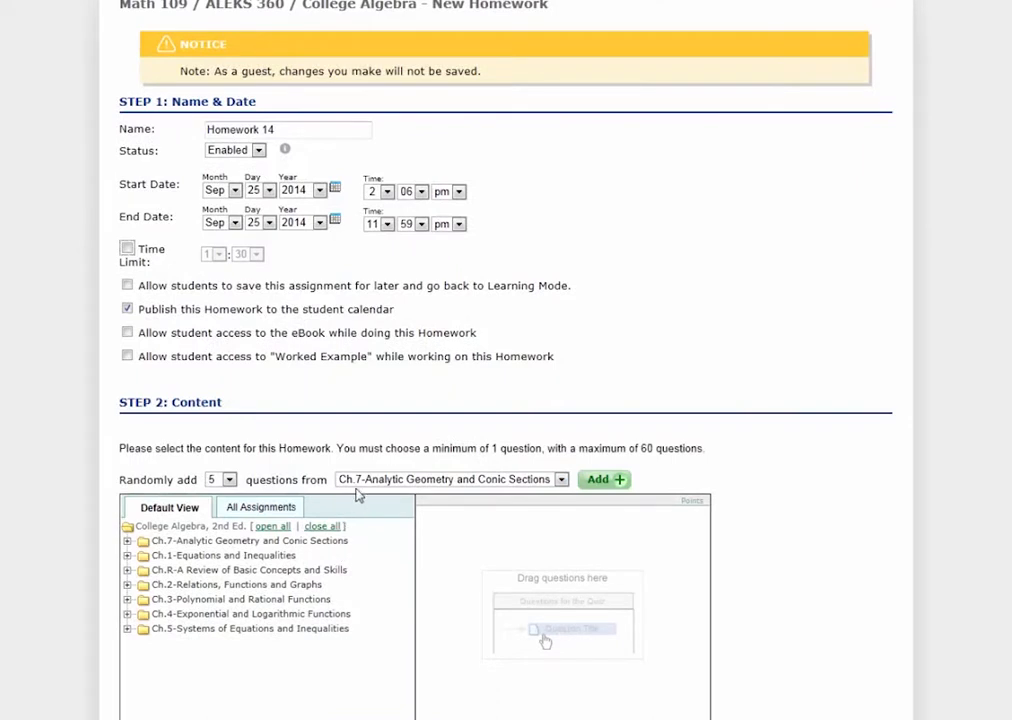
pyautogui.moveTo(322, 444)
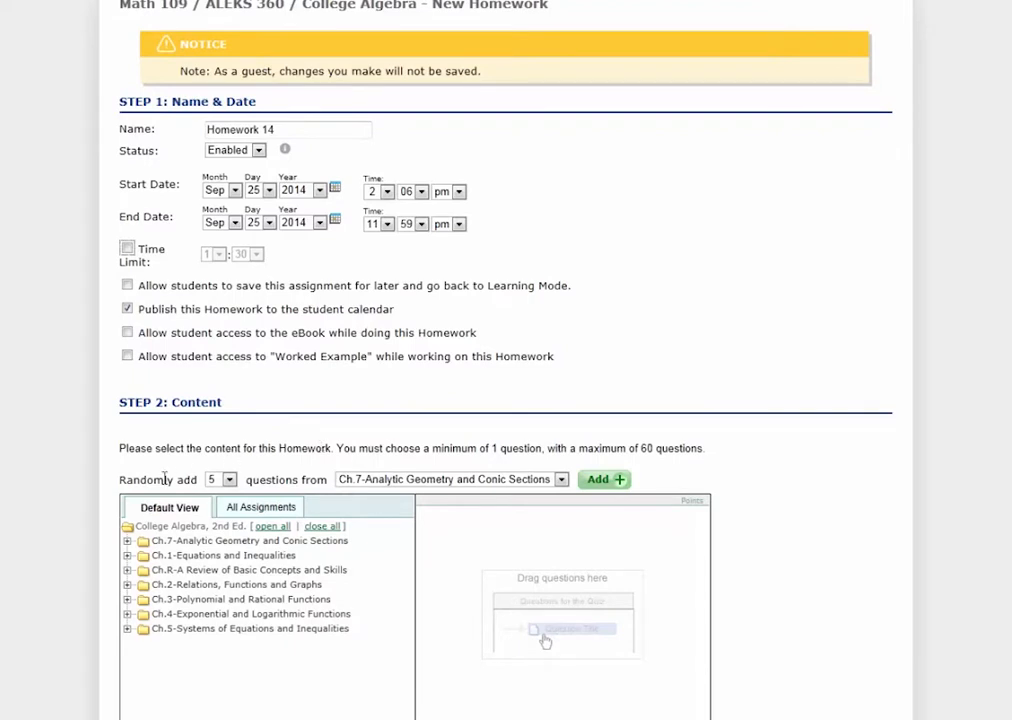
pyautogui.moveTo(336, 482)
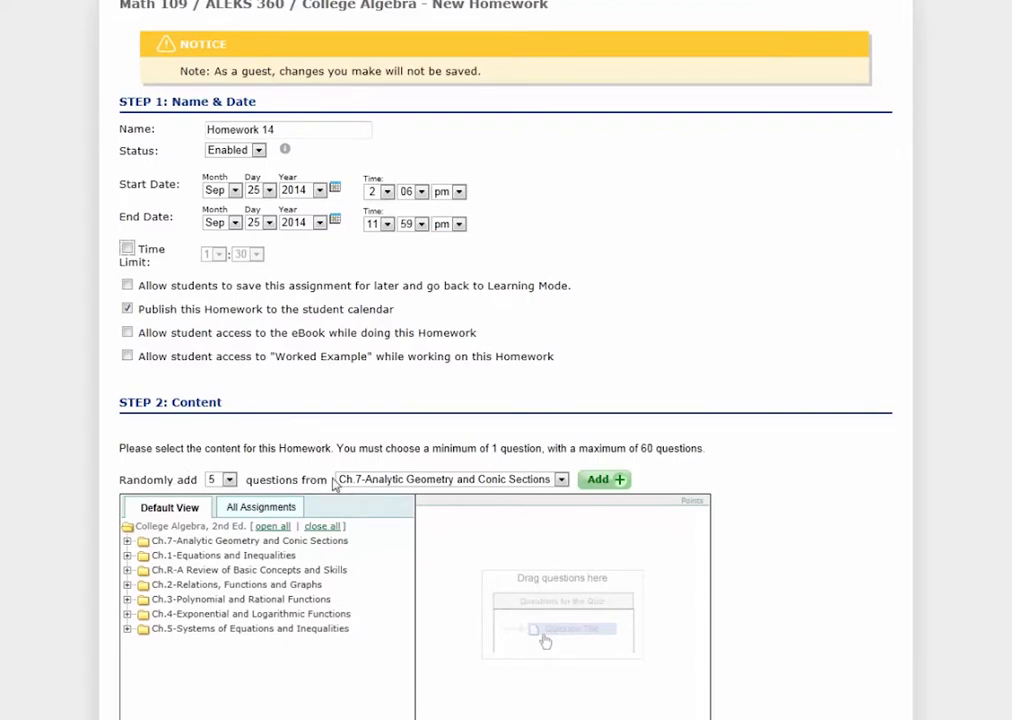
pyautogui.click(560, 480)
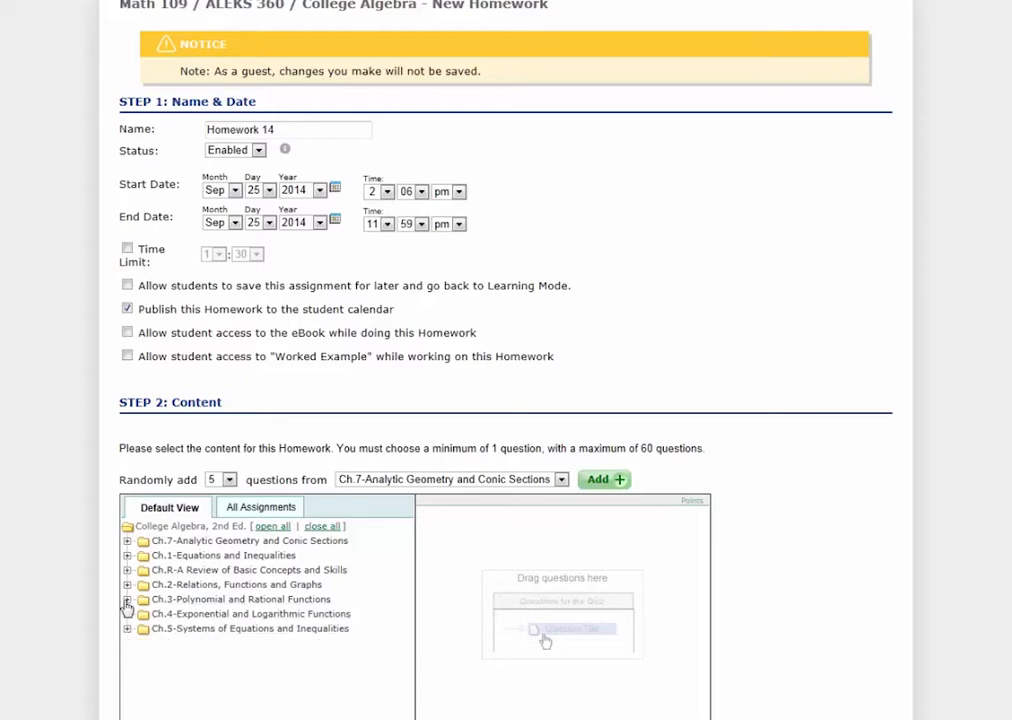
# Step: Add Section 1.1 questions from Ch.1-Equations and Inequalities to Homework 14's question list
pyautogui.click(128, 556)
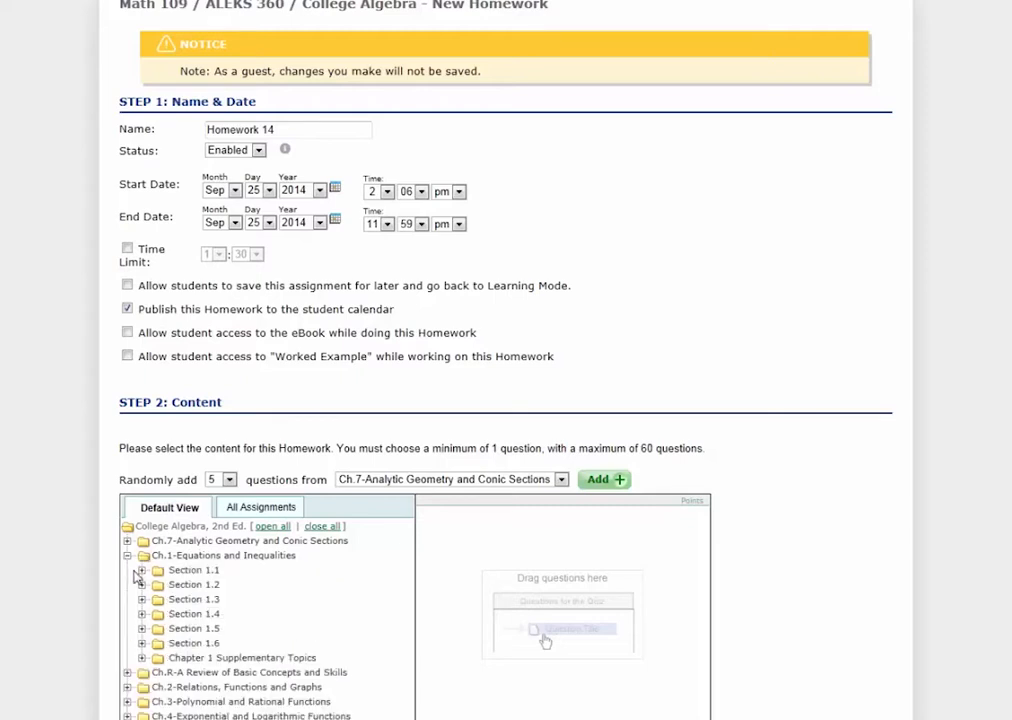
pyautogui.click(142, 570)
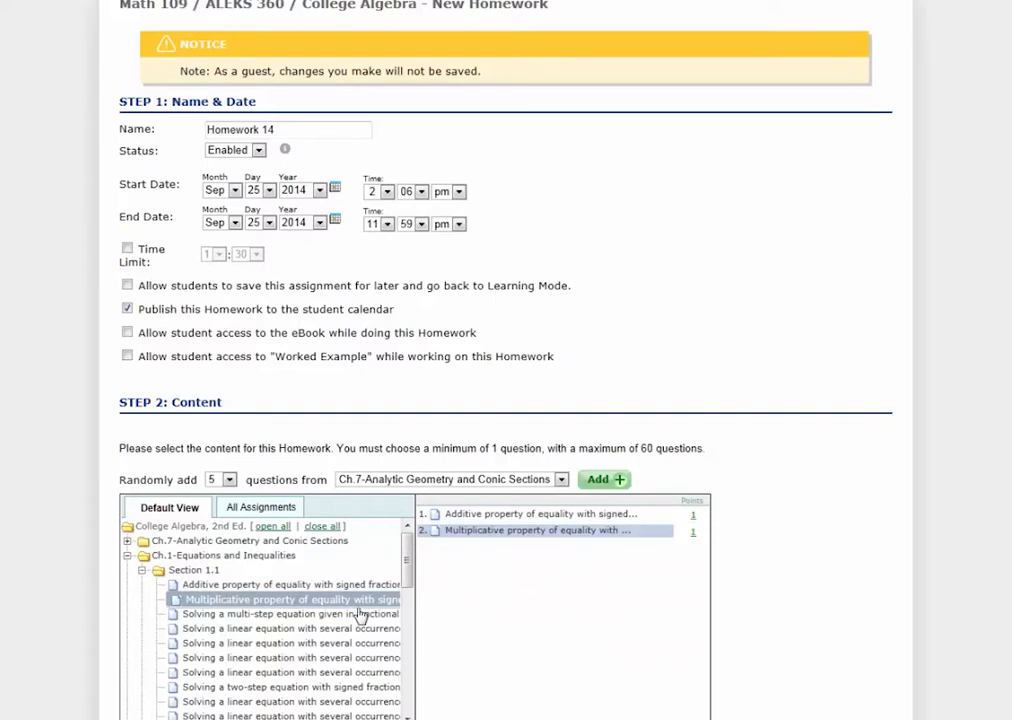
pyautogui.doubleClick(290, 612)
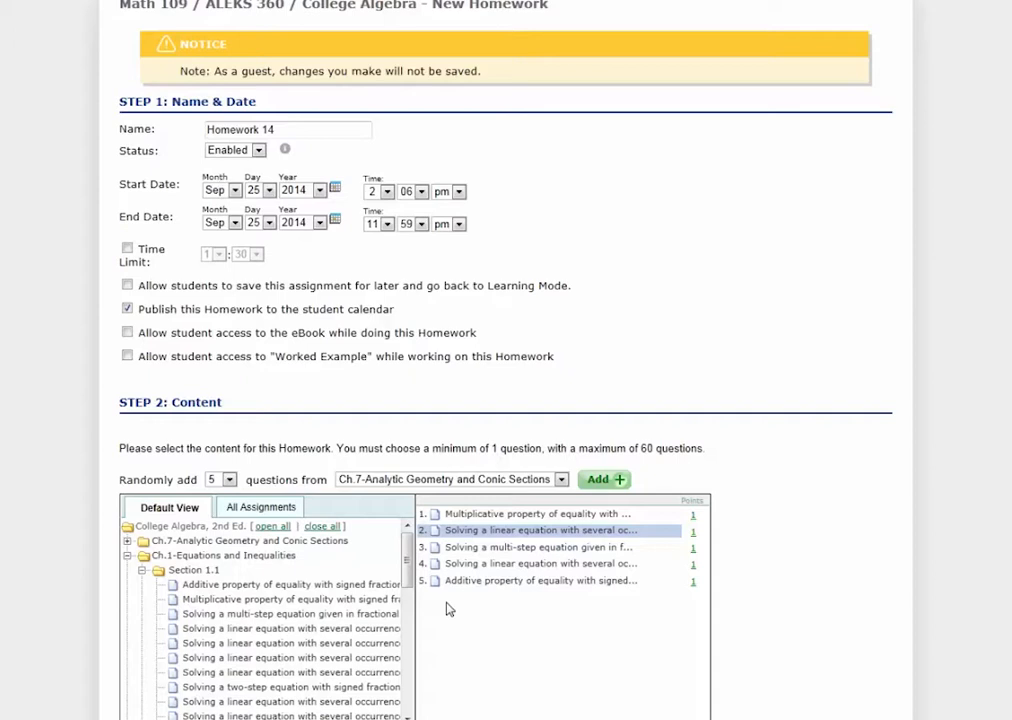
pyautogui.scroll(-3)
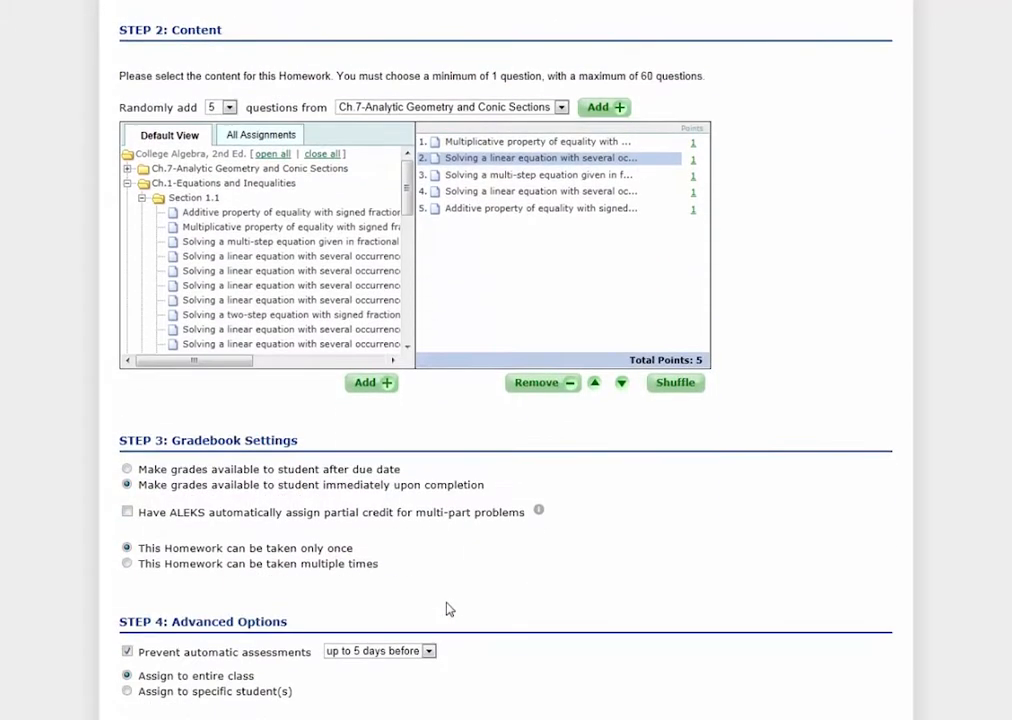
pyautogui.scroll(-3)
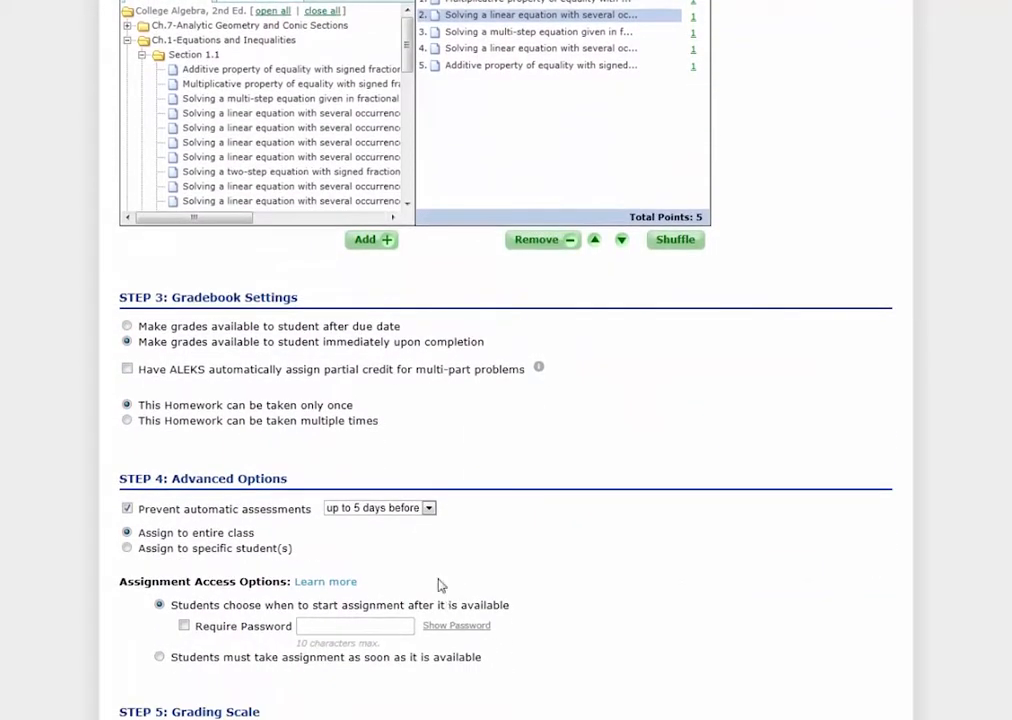
pyautogui.moveTo(420, 316)
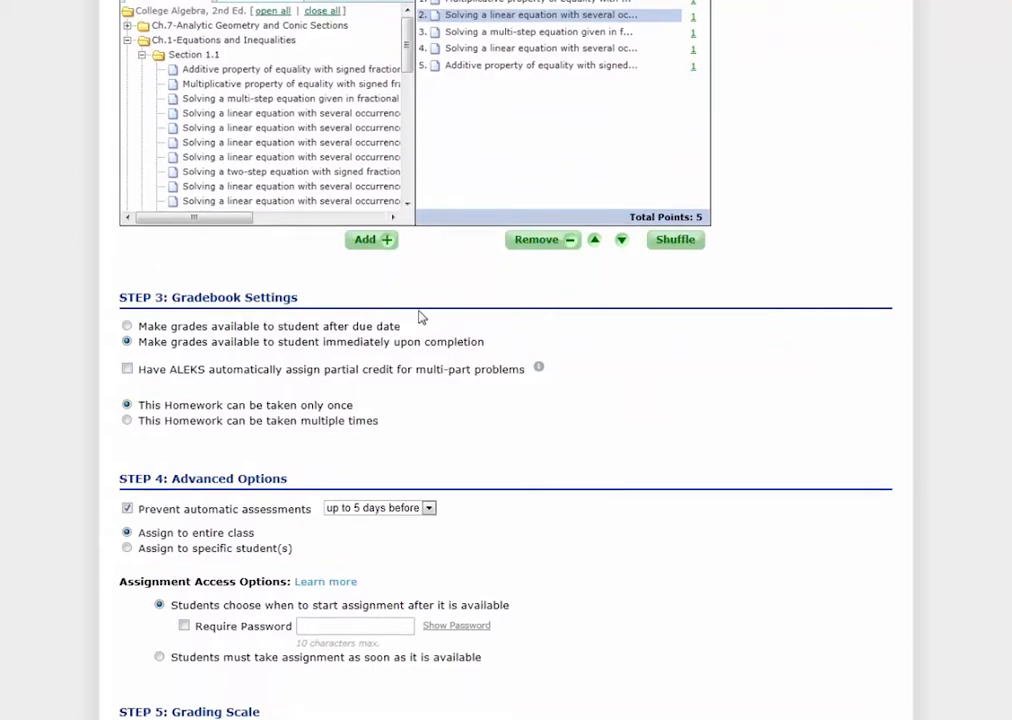
pyautogui.moveTo(396, 314)
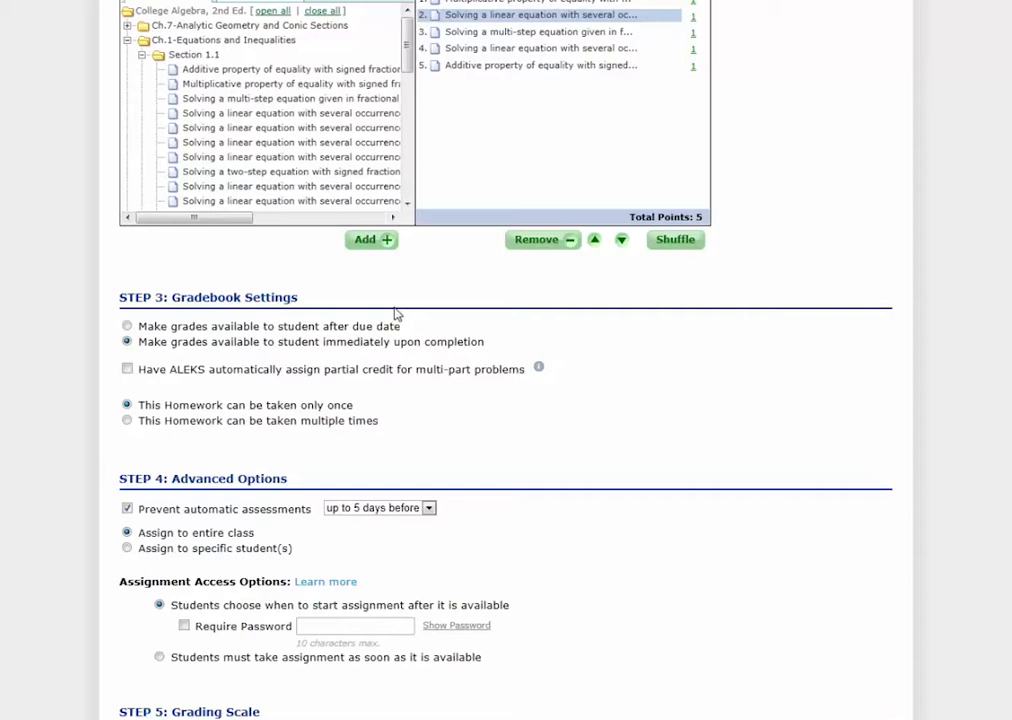
pyautogui.moveTo(364, 356)
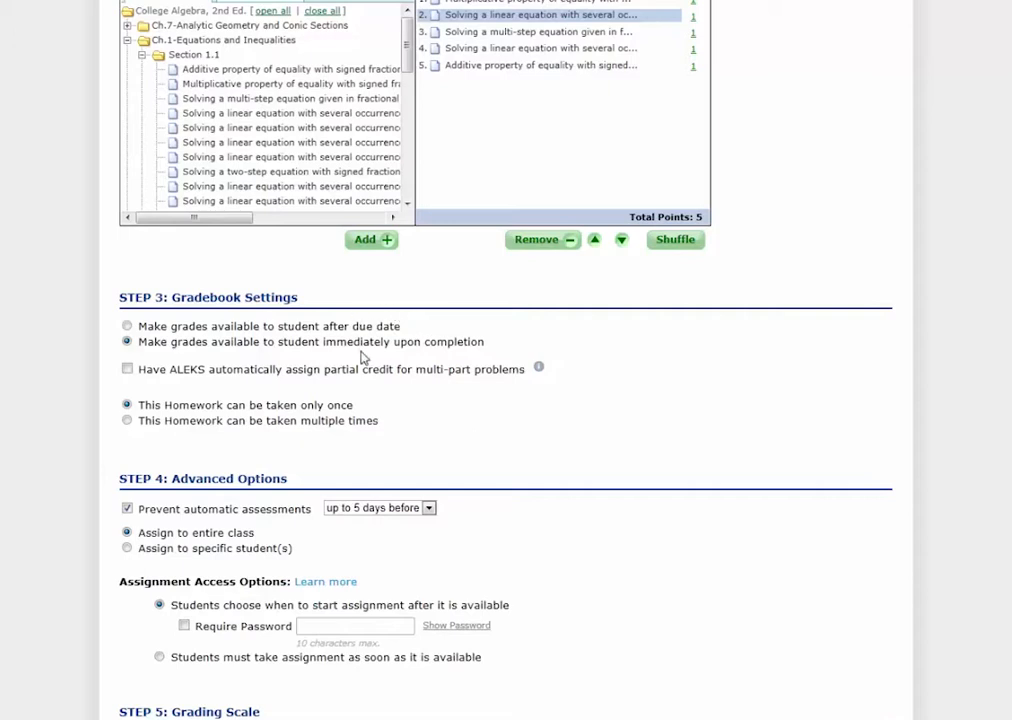
pyautogui.moveTo(368, 376)
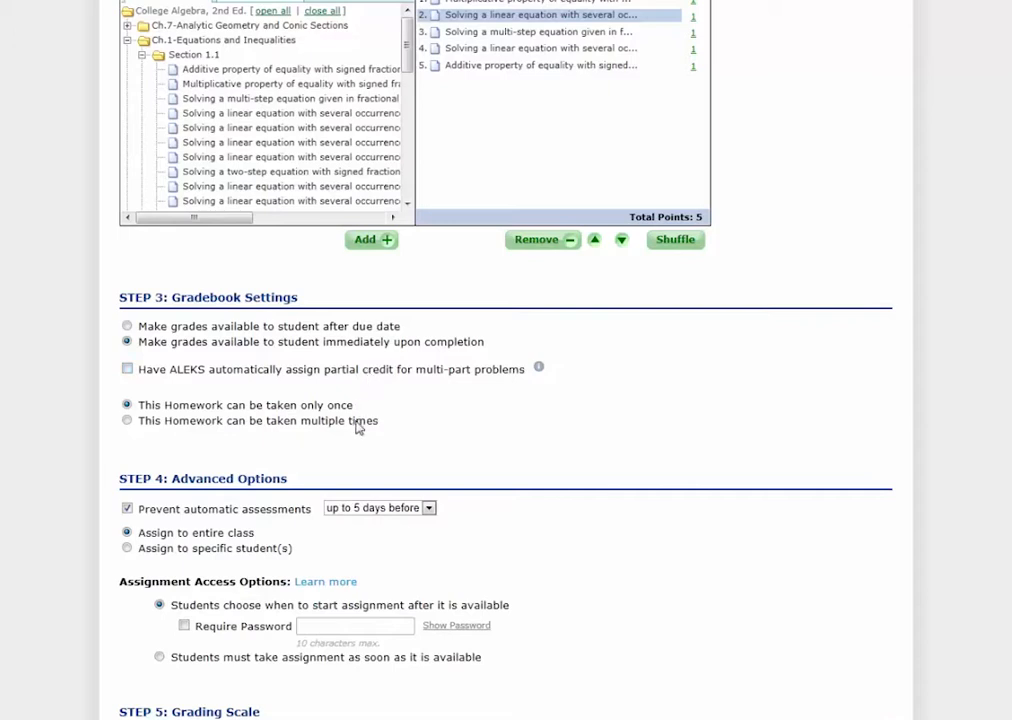
pyautogui.scroll(-3)
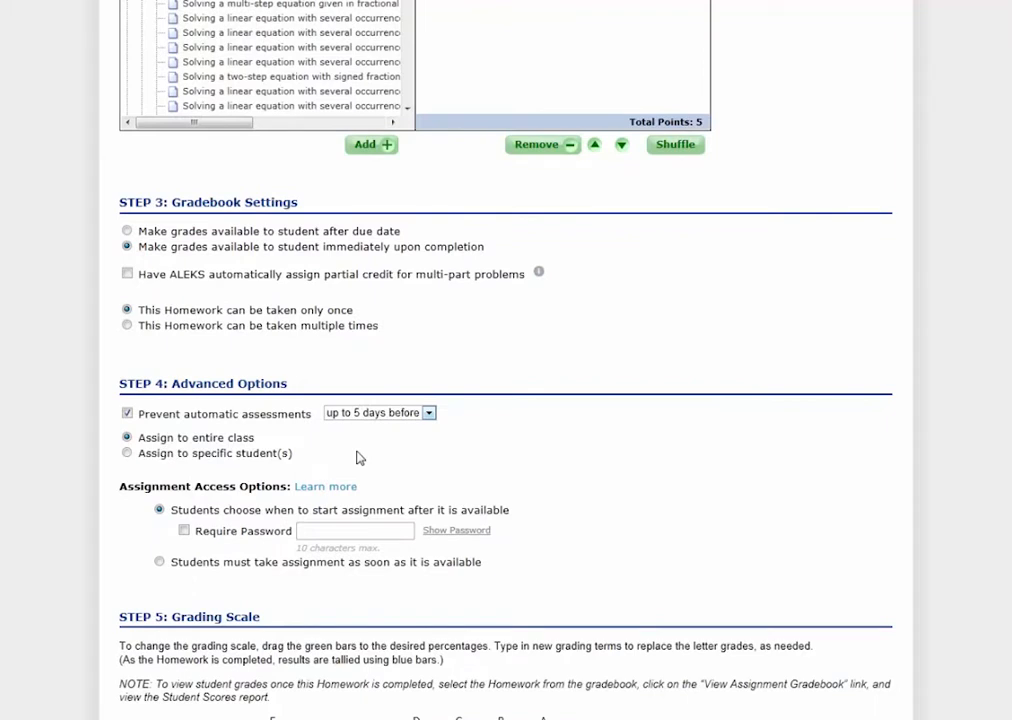
pyautogui.moveTo(288, 430)
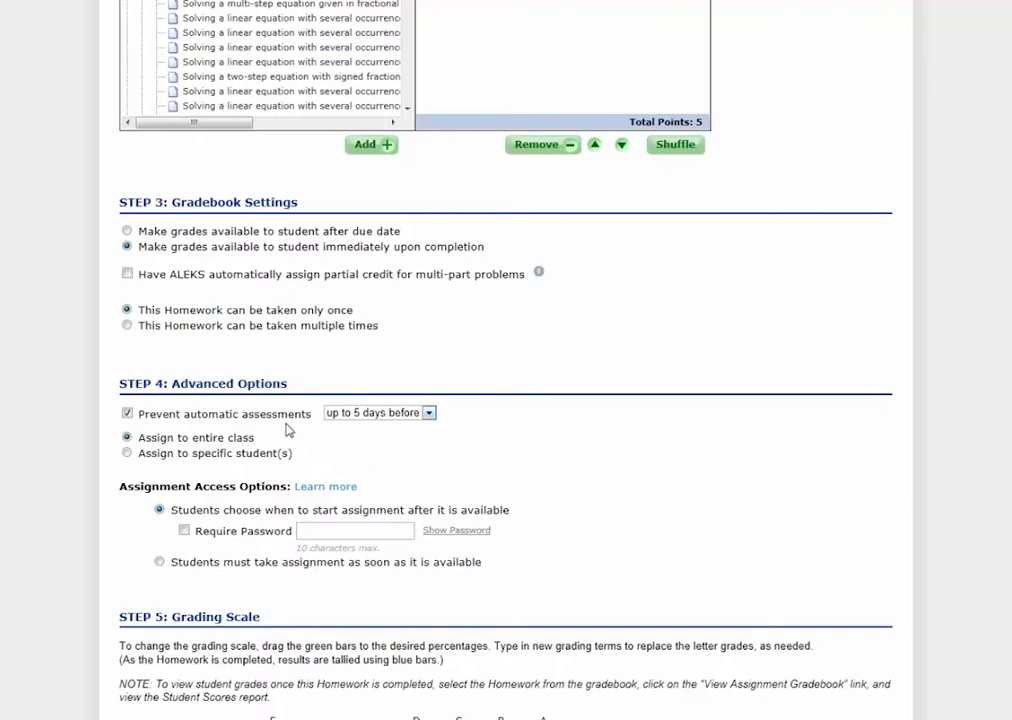
pyautogui.moveTo(304, 430)
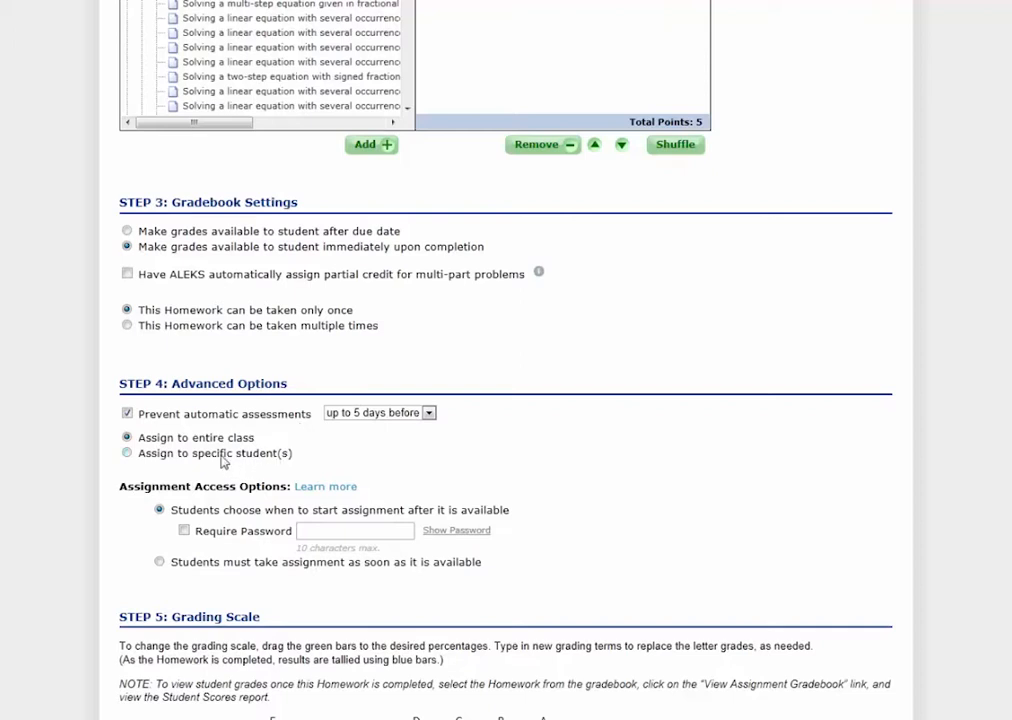
pyautogui.click(126, 452)
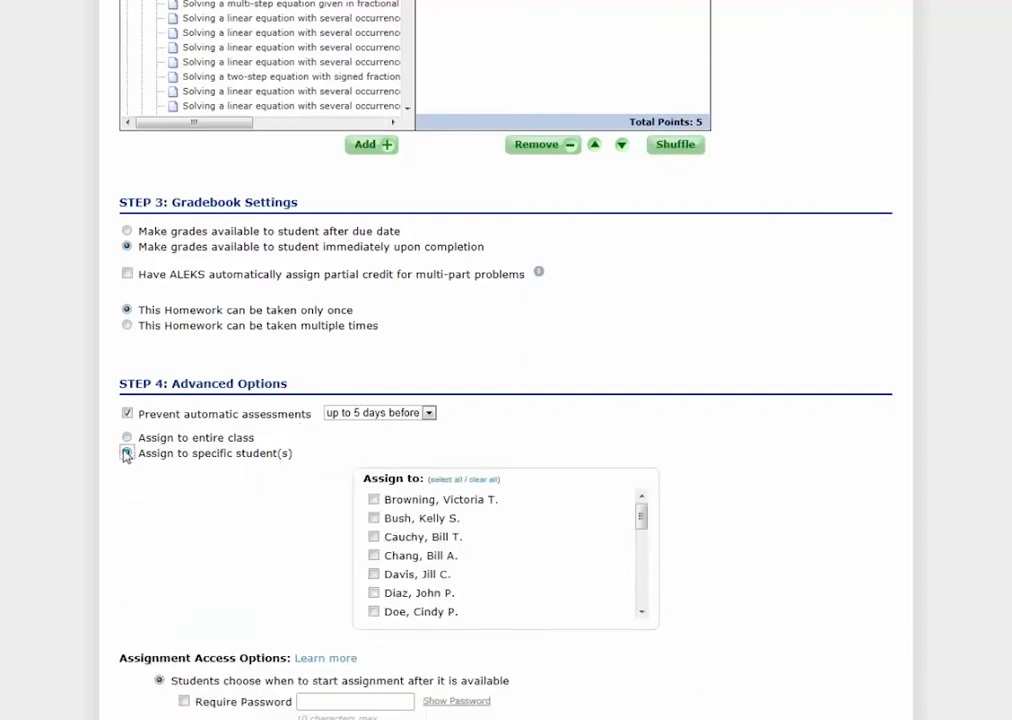
pyautogui.click(128, 436)
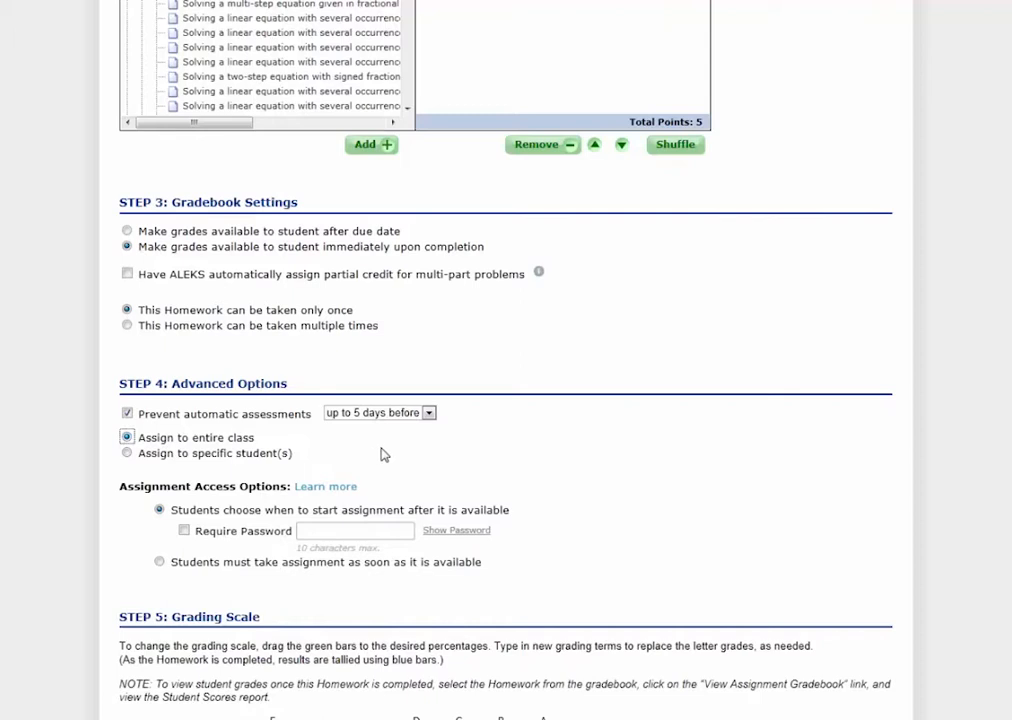
pyautogui.moveTo(382, 488)
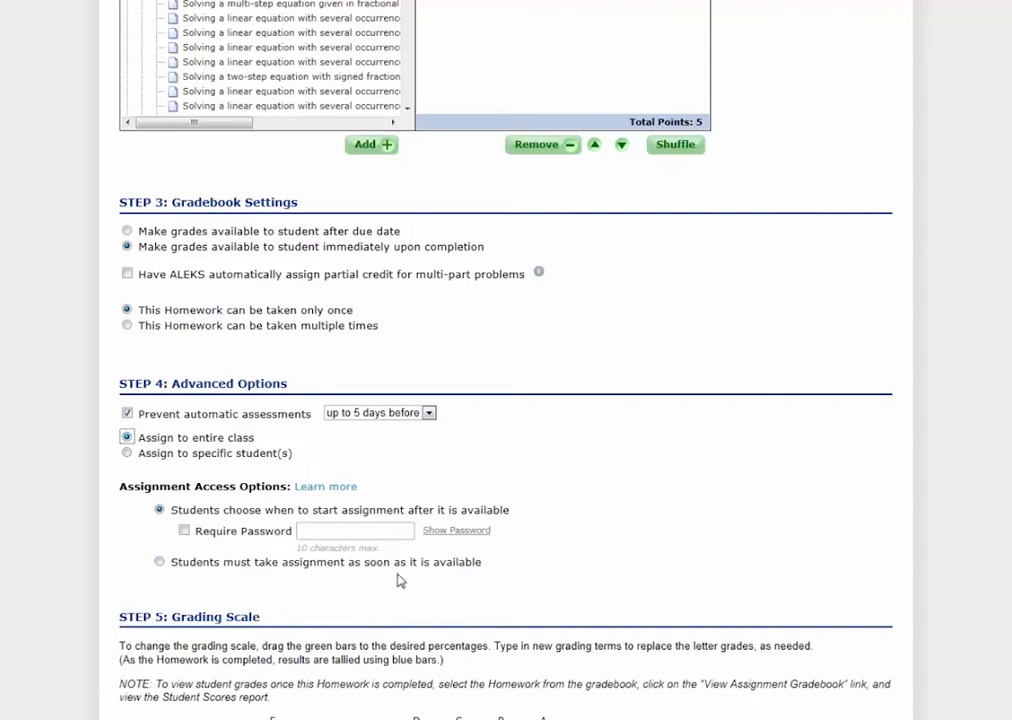
# Step: Lower the A grade cutoff on the Step 5 grading scale from 90 to about 85 percent
pyautogui.scroll(-3)
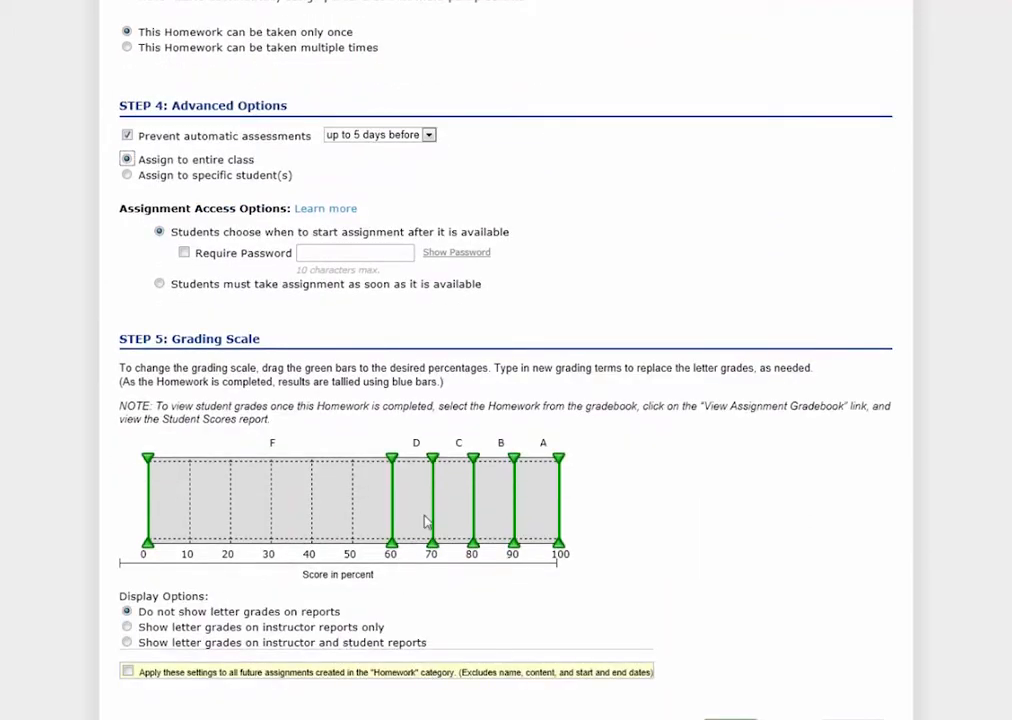
pyautogui.moveTo(402, 360)
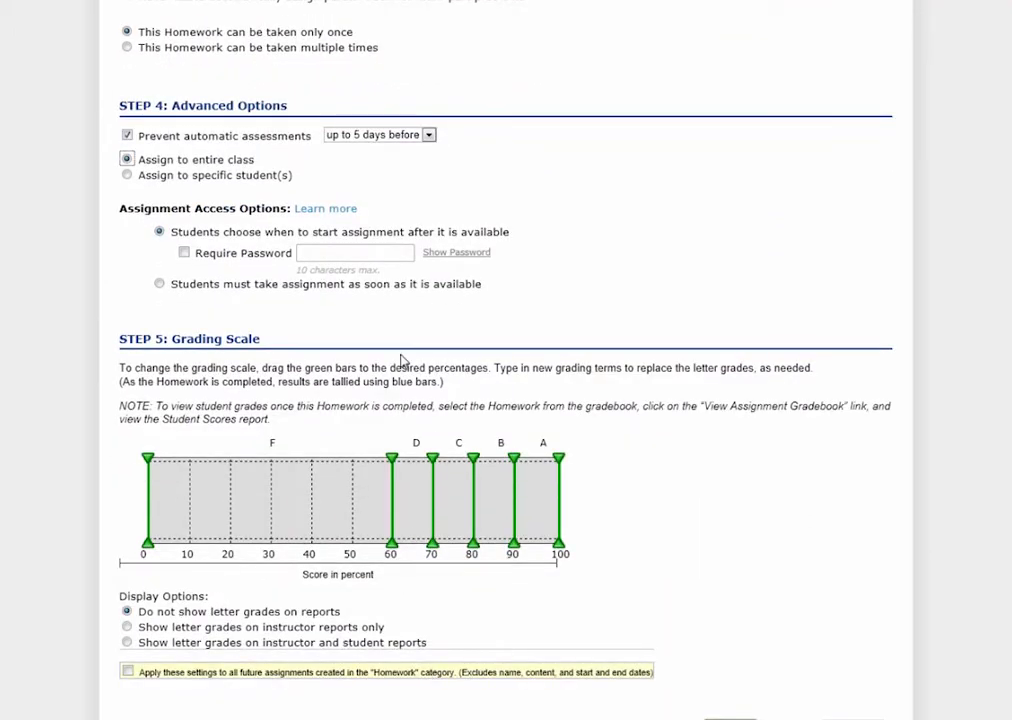
pyautogui.moveTo(410, 358)
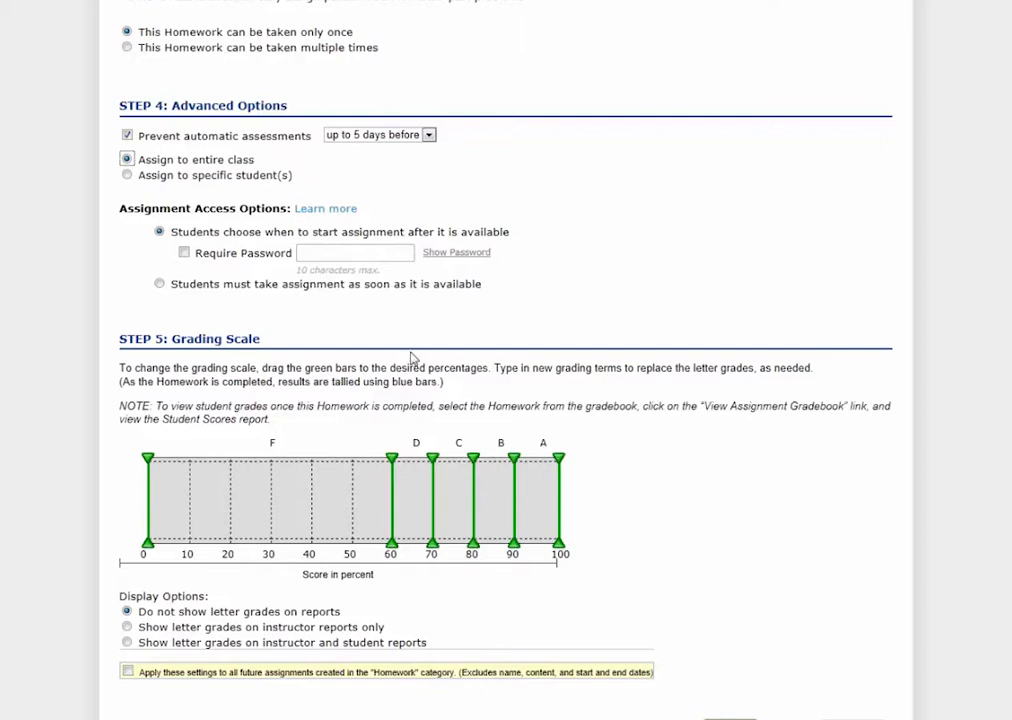
pyautogui.moveTo(512, 458); pyautogui.dragTo(492, 458)
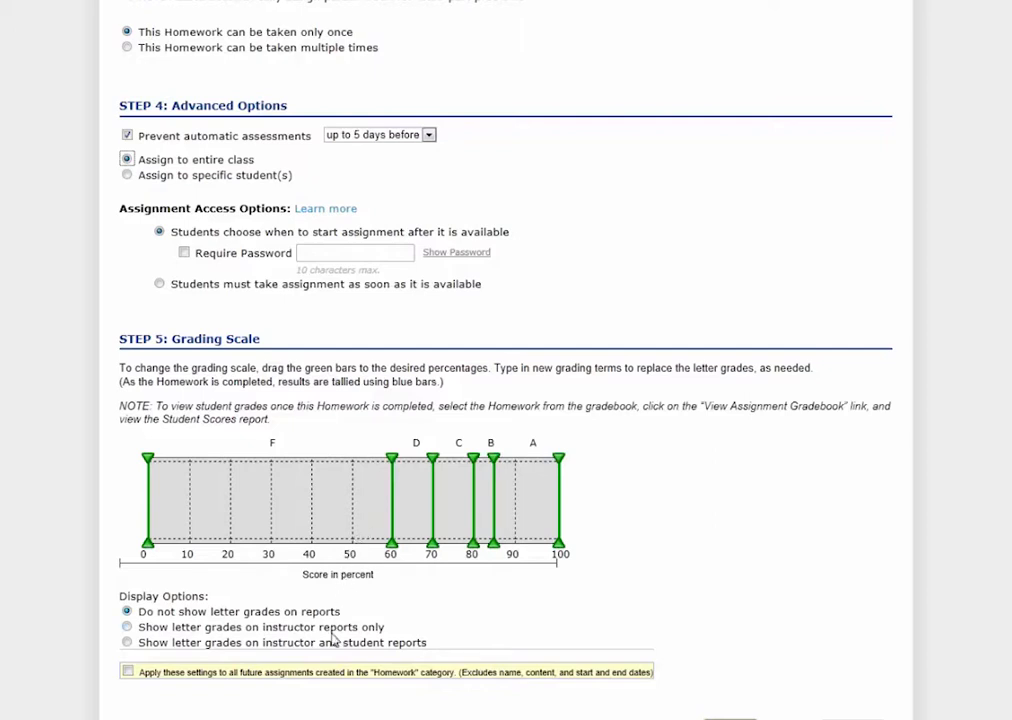
pyautogui.moveTo(500, 628)
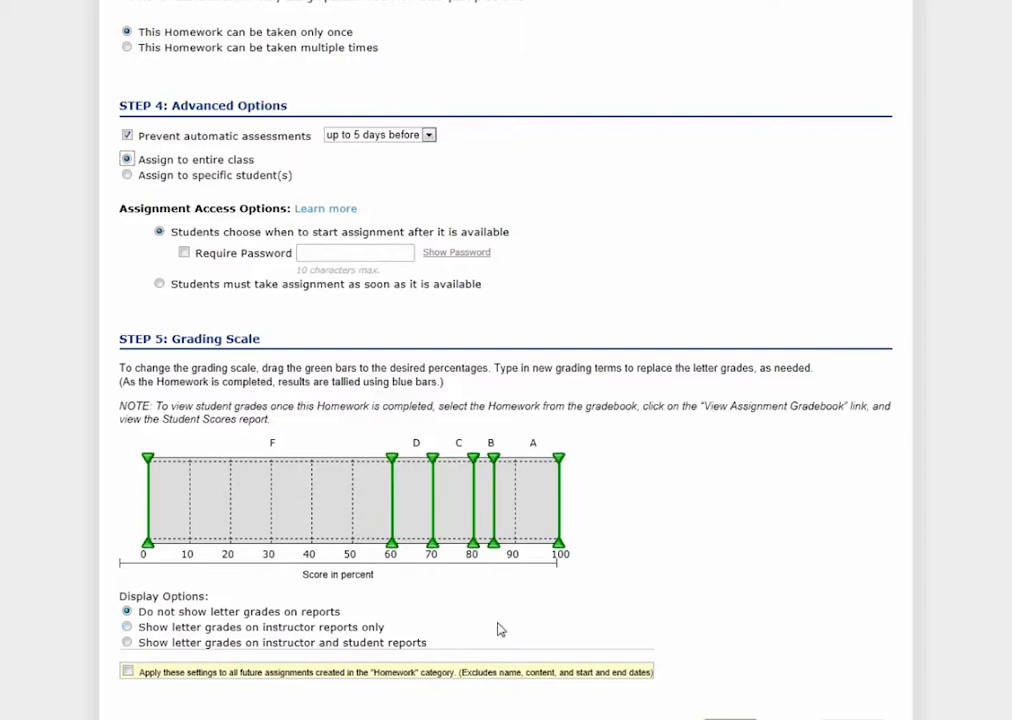
pyautogui.moveTo(504, 628)
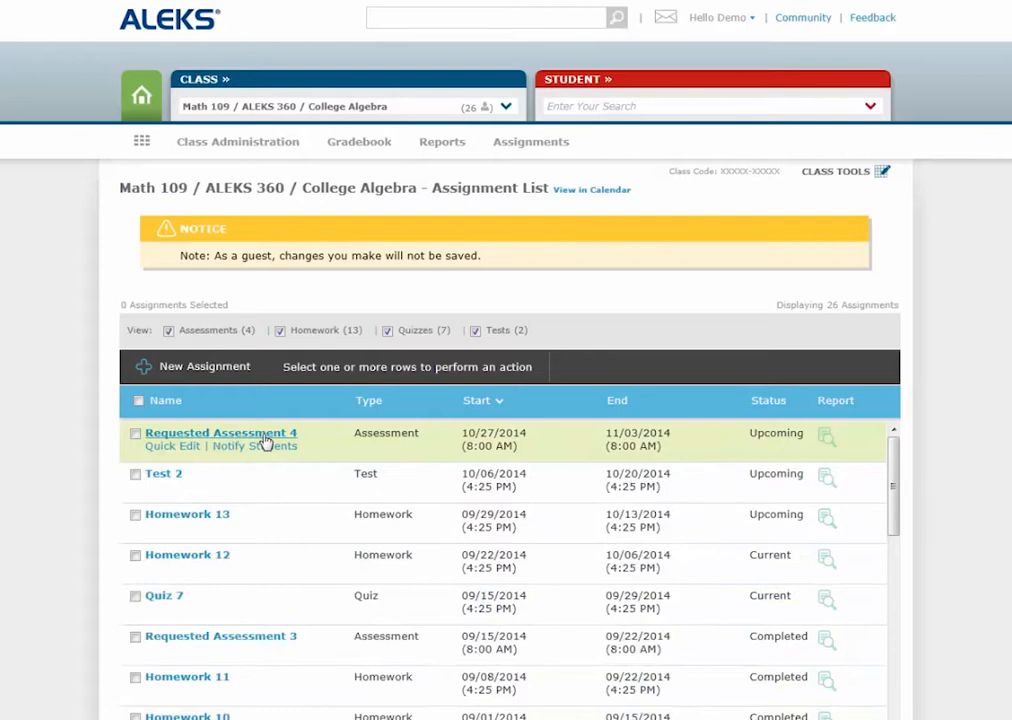
pyautogui.moveTo(170, 486)
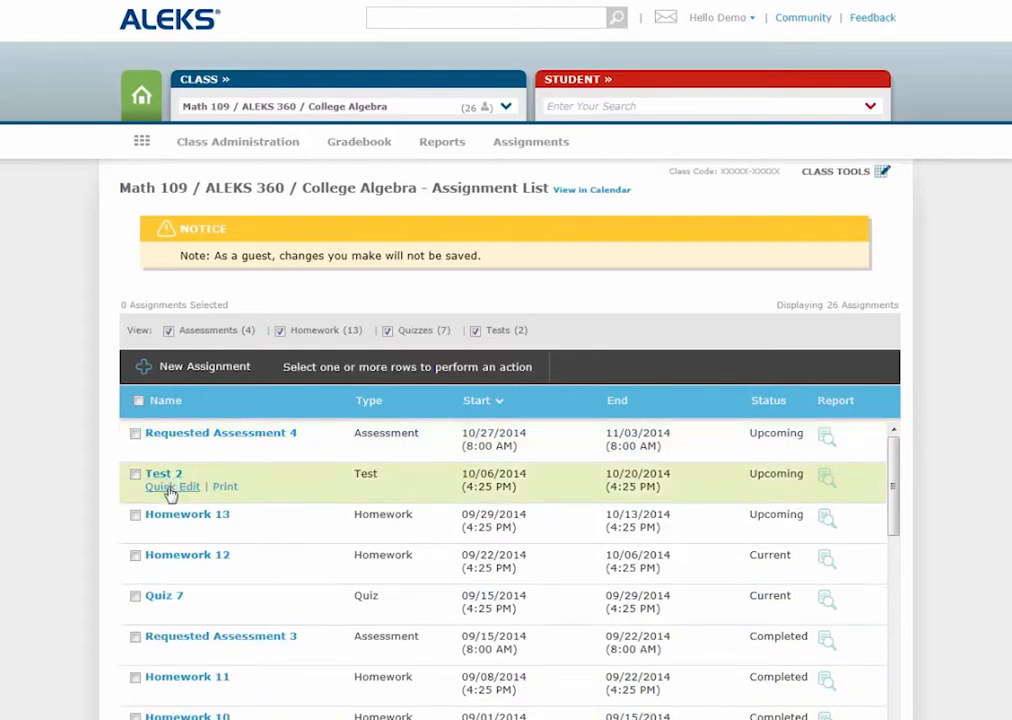
pyautogui.moveTo(408, 476)
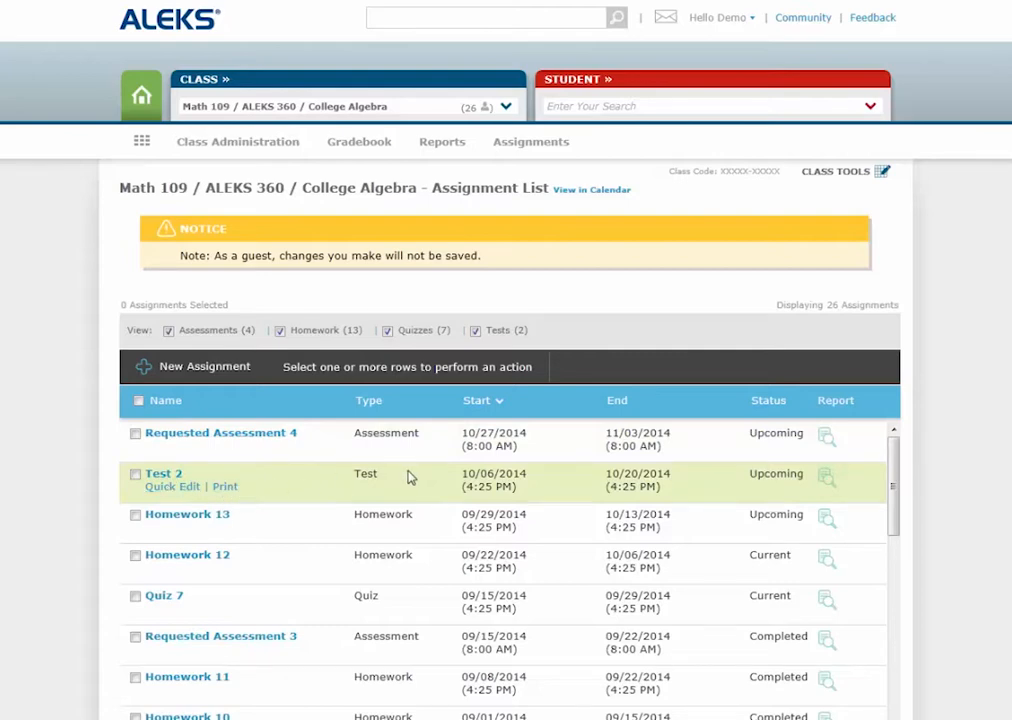
pyautogui.moveTo(812, 490)
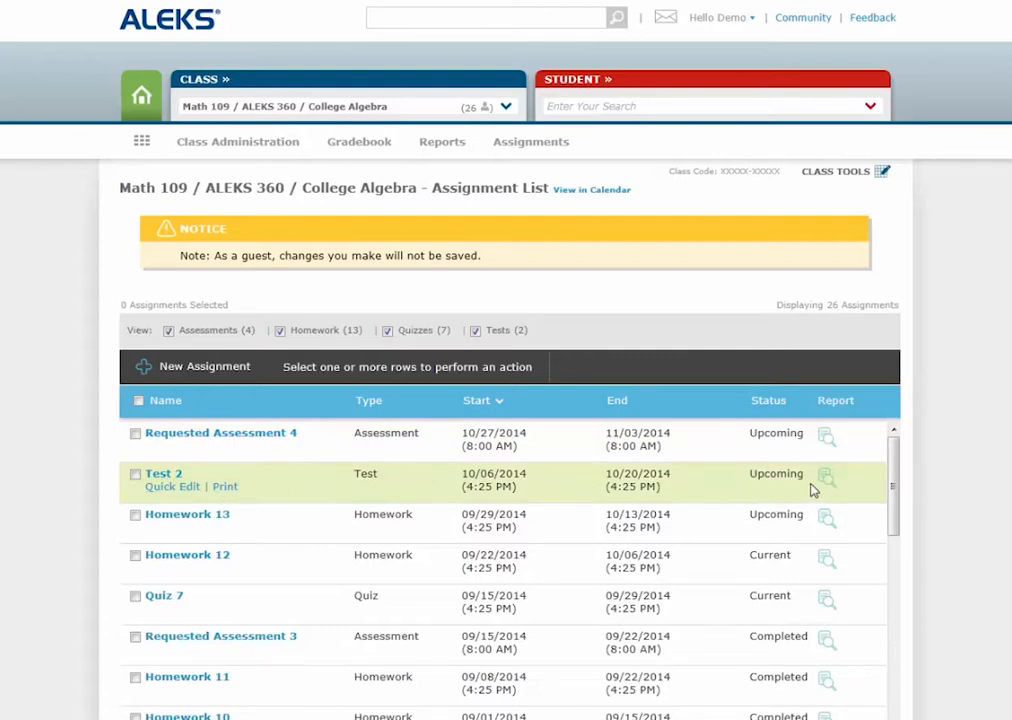
pyautogui.moveTo(816, 490)
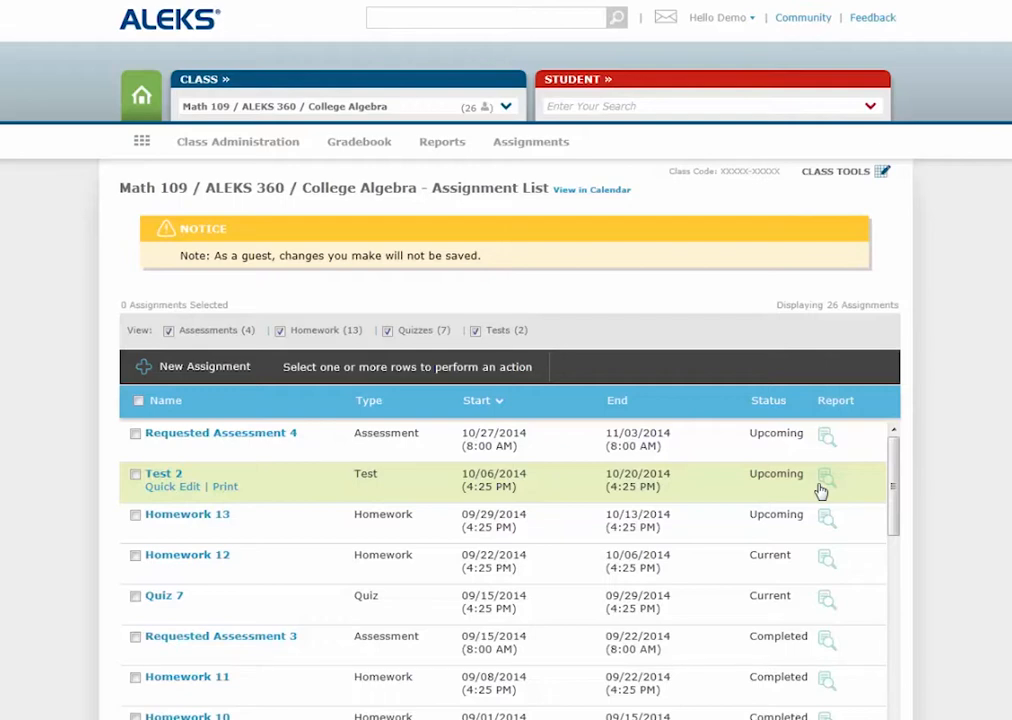
pyautogui.moveTo(826, 490)
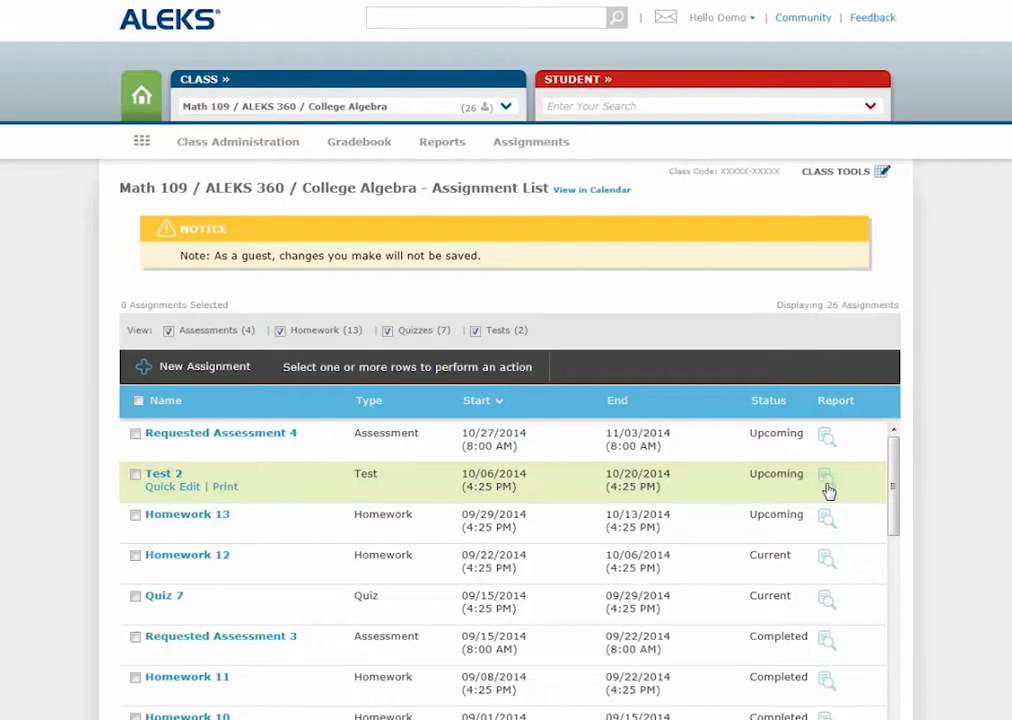
pyautogui.moveTo(402, 356)
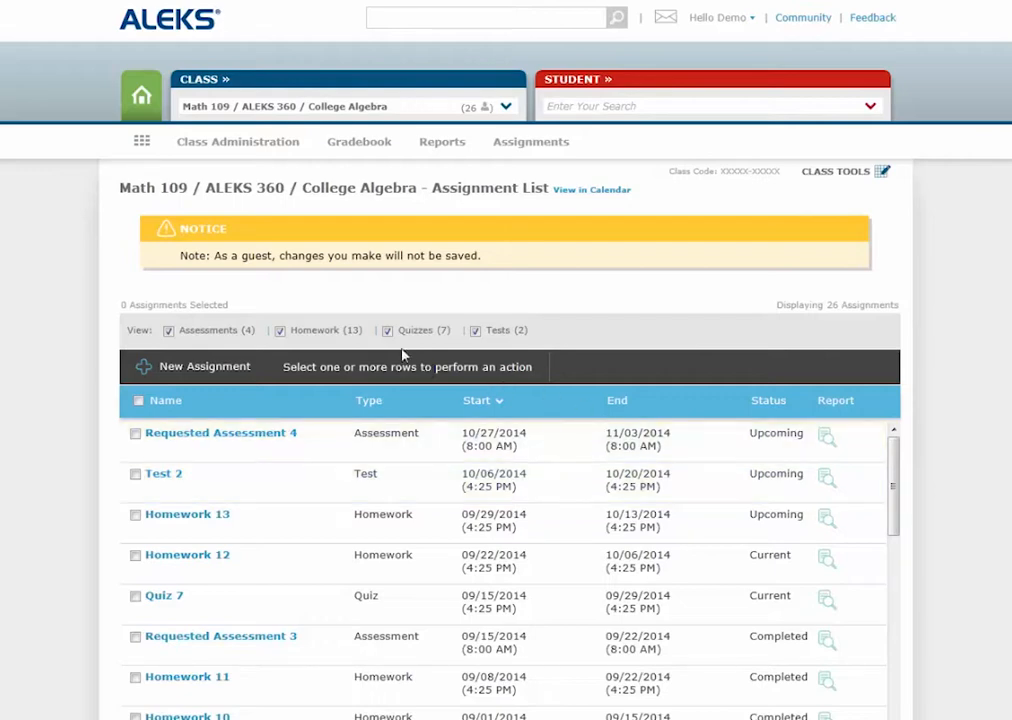
# Step: Show the Assignments menu over the College Algebra assignment list
pyautogui.click(530, 140)
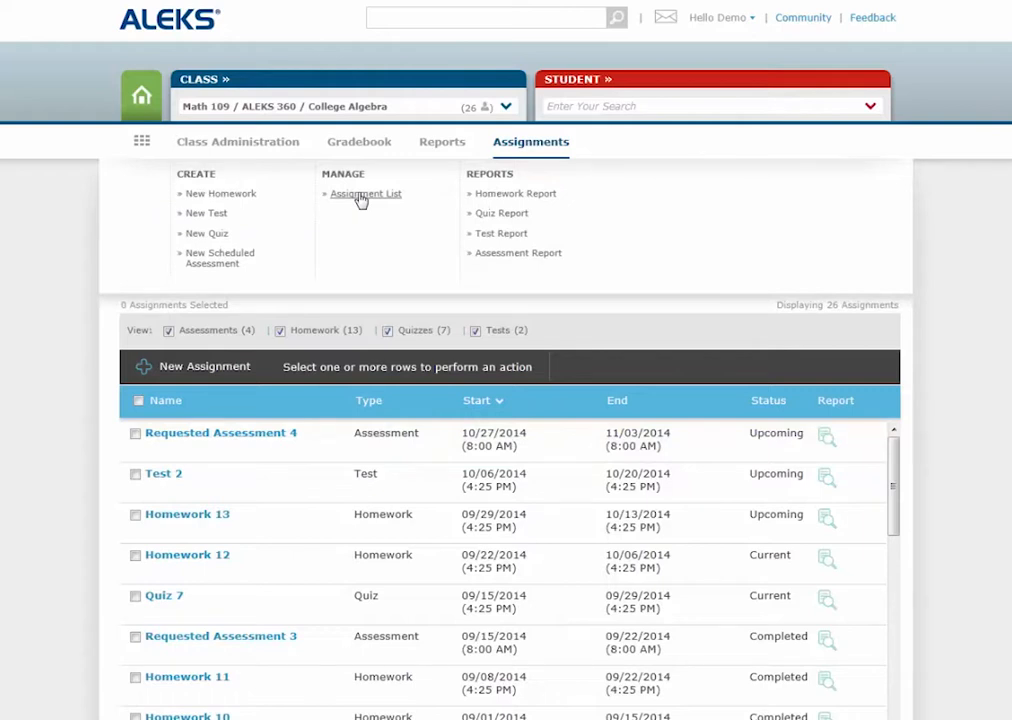
pyautogui.moveTo(884, 358)
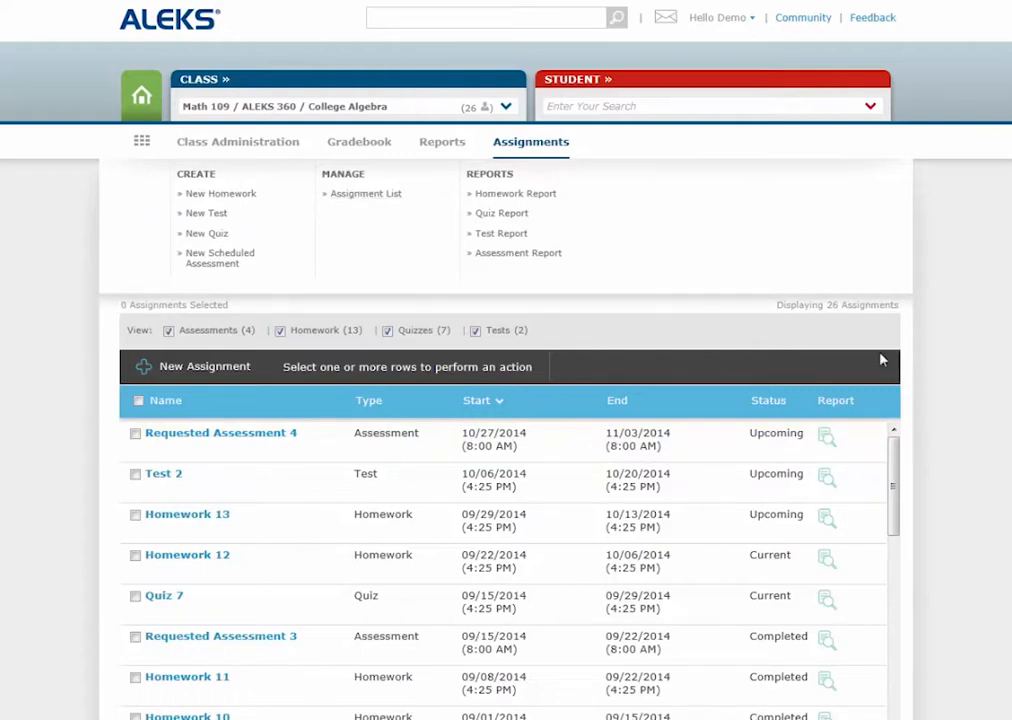